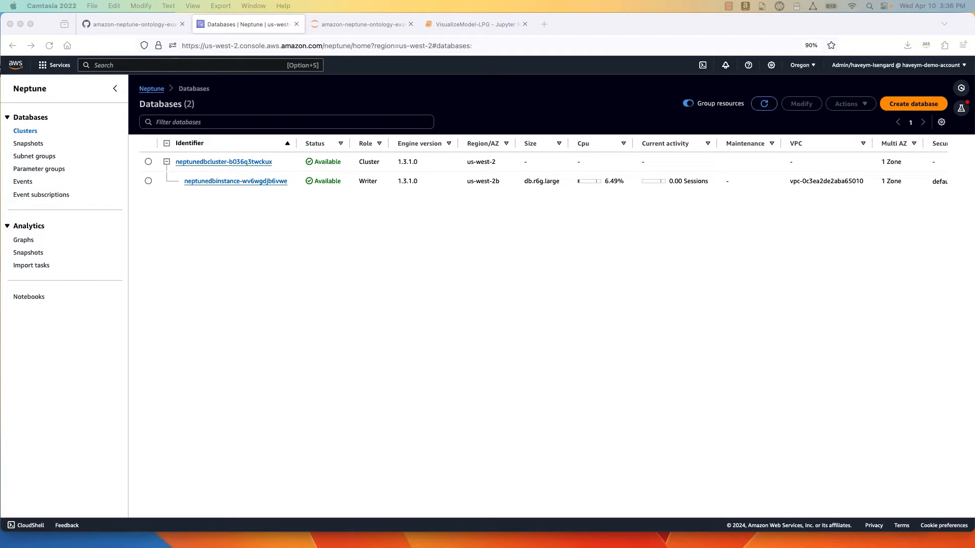
{"action": "mouse_move", "coordinate": [8, 287]}
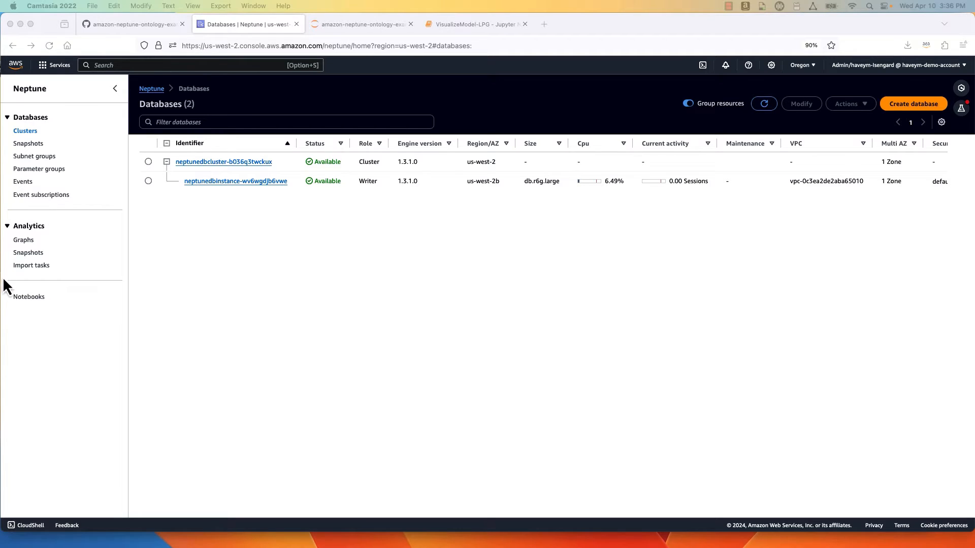
{"action": "mouse_move", "coordinate": [189, 226]}
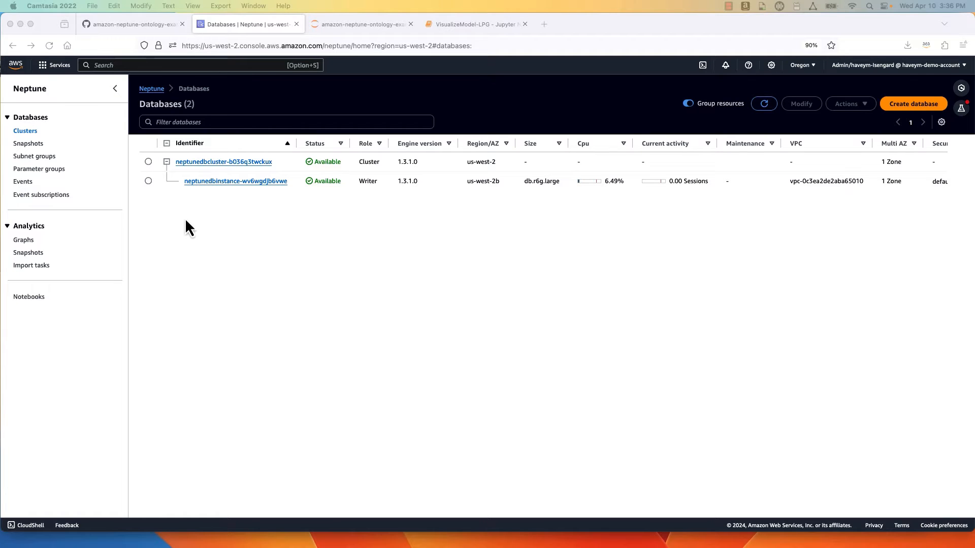
{"action": "mouse_move", "coordinate": [29, 310]}
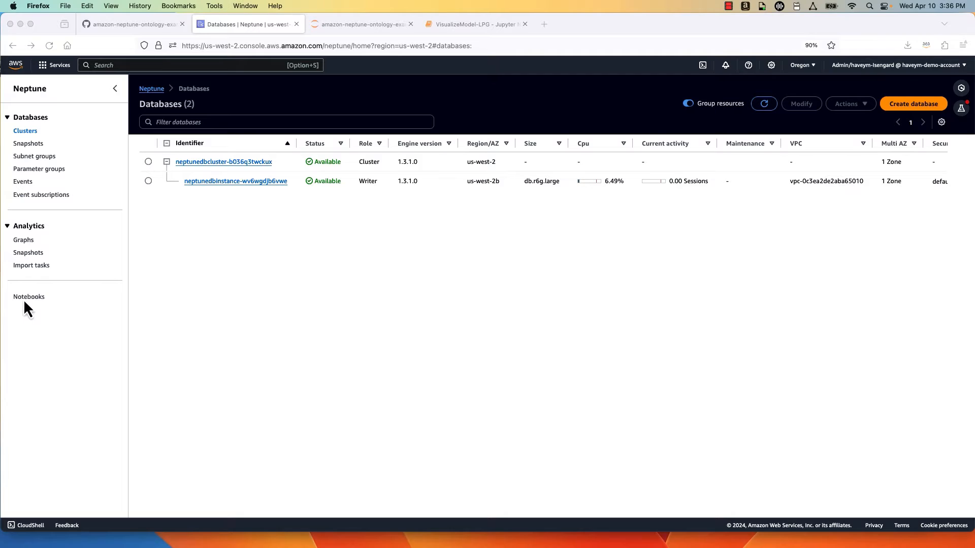
Step: View the Neptune notebook instances, then switch to the GitHub discovery_draw folder
{"action": "left_click", "coordinate": [29, 297]}
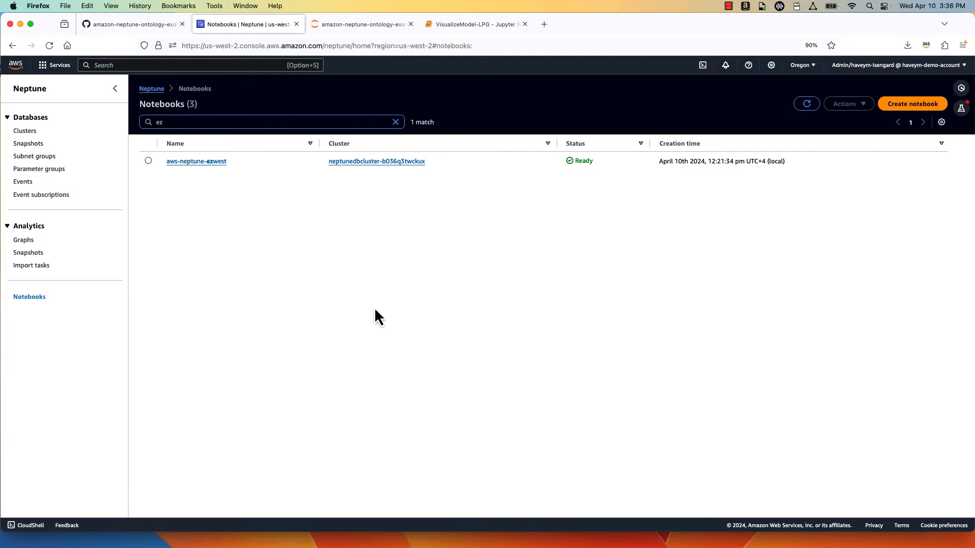
{"action": "left_click", "coordinate": [131, 23]}
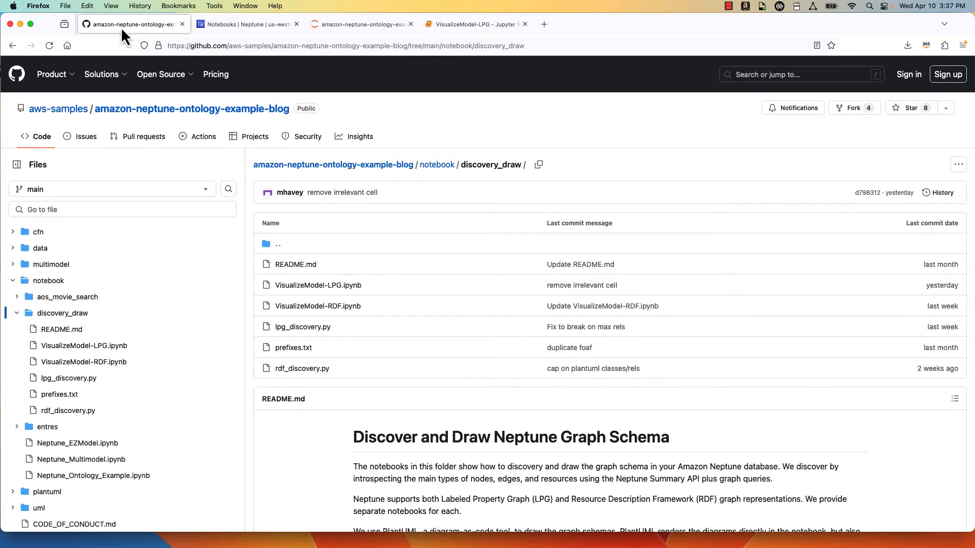
Step: Switch to the Jupyter file browser listing the discovery_draw folder contents
{"action": "left_click", "coordinate": [360, 25]}
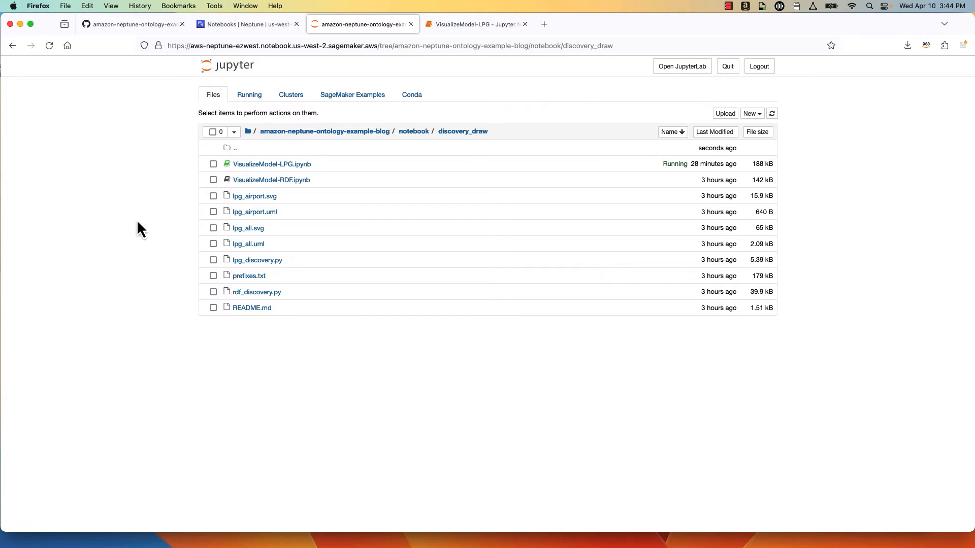
{"action": "mouse_move", "coordinate": [187, 226]}
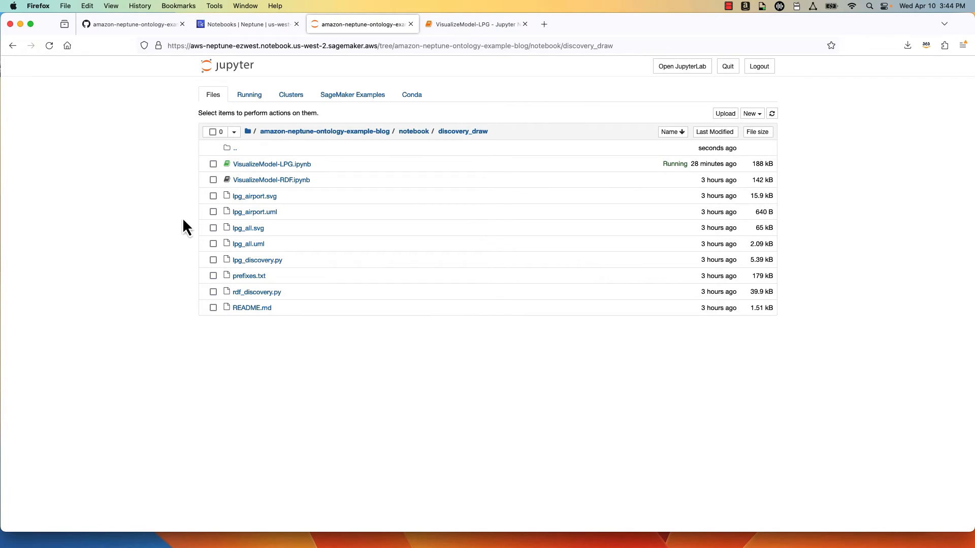
{"action": "mouse_move", "coordinate": [281, 176]}
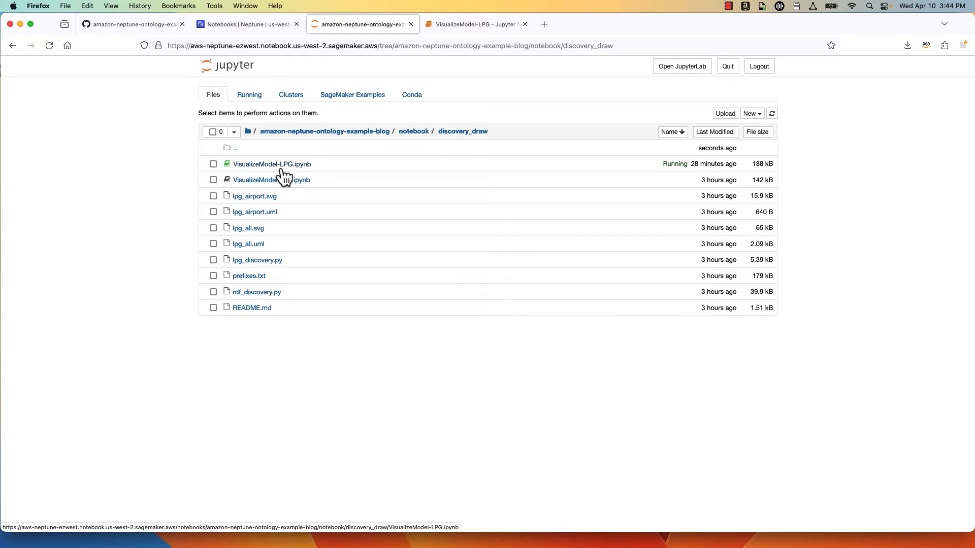
{"action": "mouse_move", "coordinate": [271, 180]}
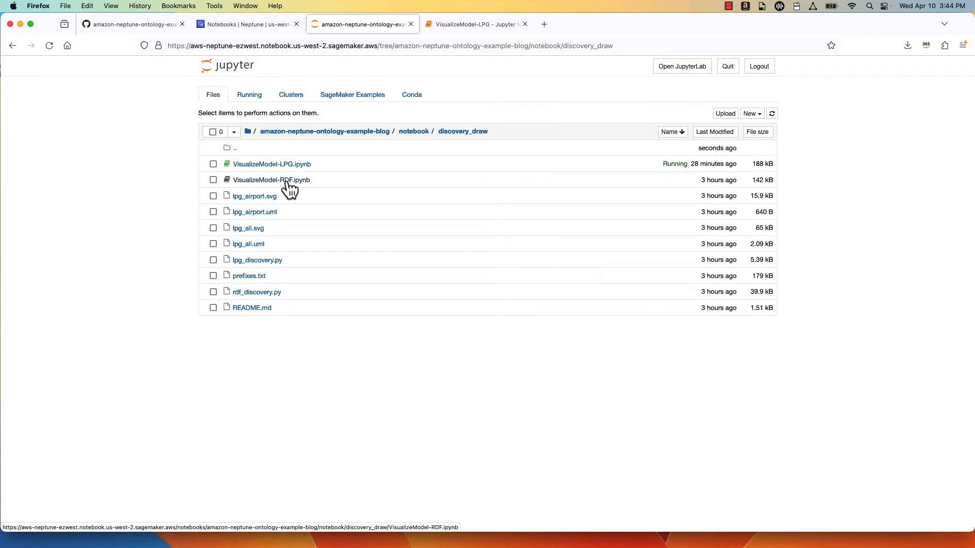
{"action": "mouse_move", "coordinate": [282, 172]}
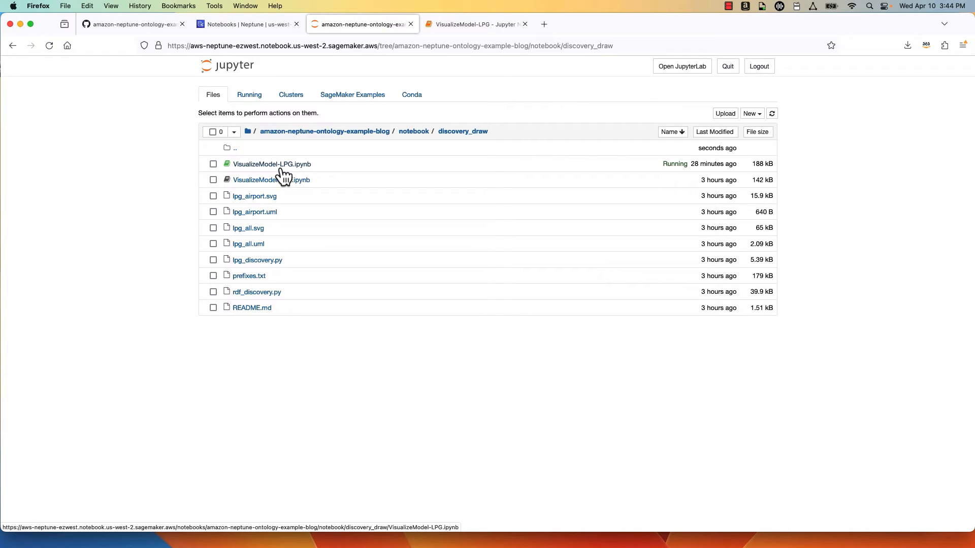
{"action": "mouse_move", "coordinate": [476, 24]}
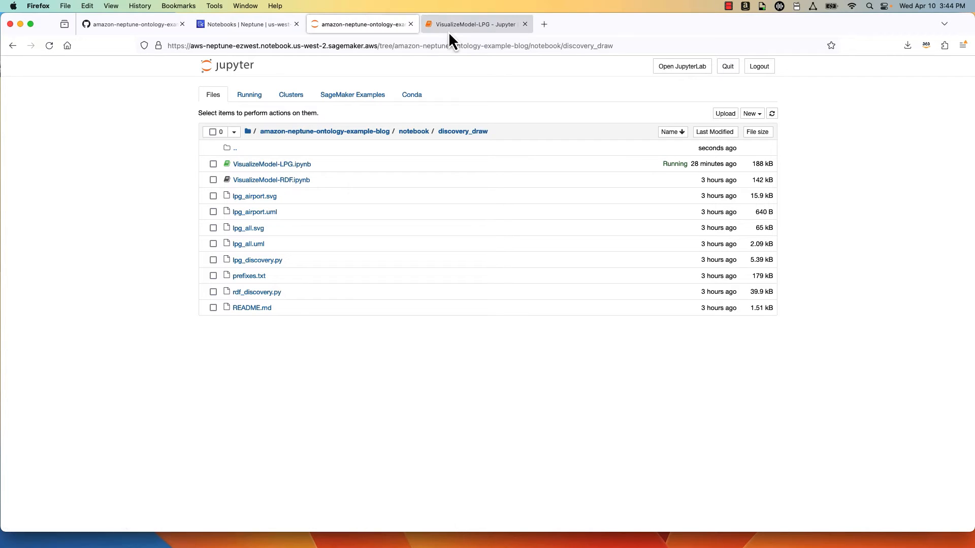
Step: Review VisualizeModel-LPG's iplantuml install, Neptune connection and airports data-loading cells
{"action": "left_click", "coordinate": [272, 164]}
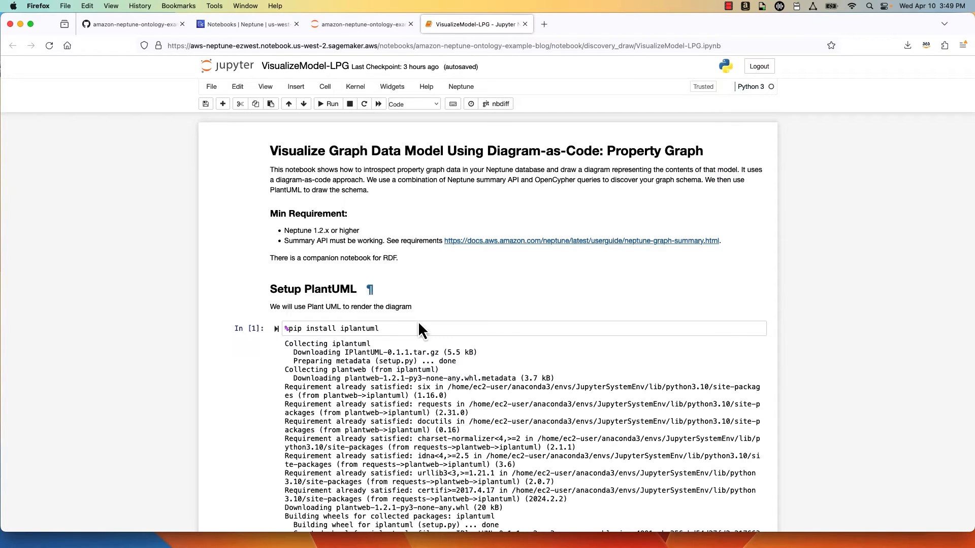
{"action": "left_click", "coordinate": [418, 328]}
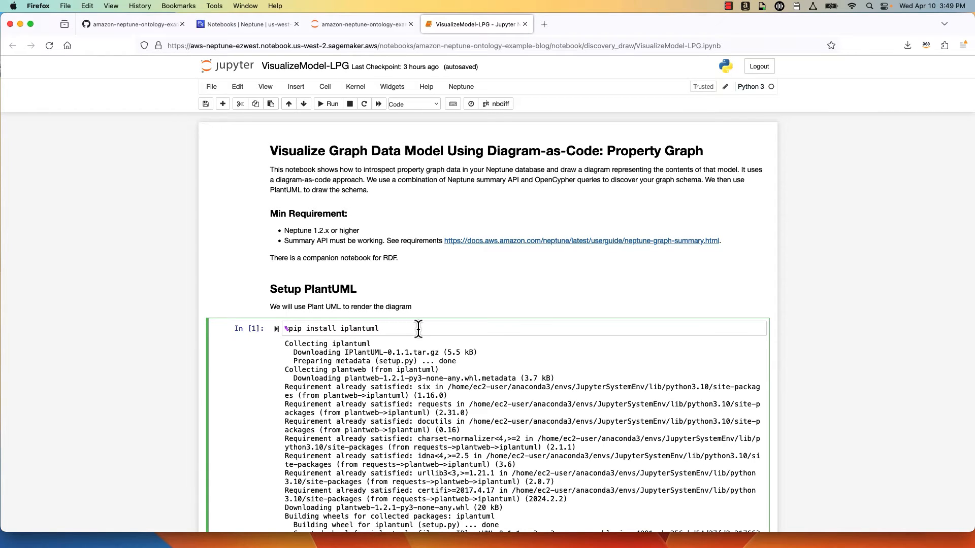
{"action": "mouse_move", "coordinate": [785, 354]}
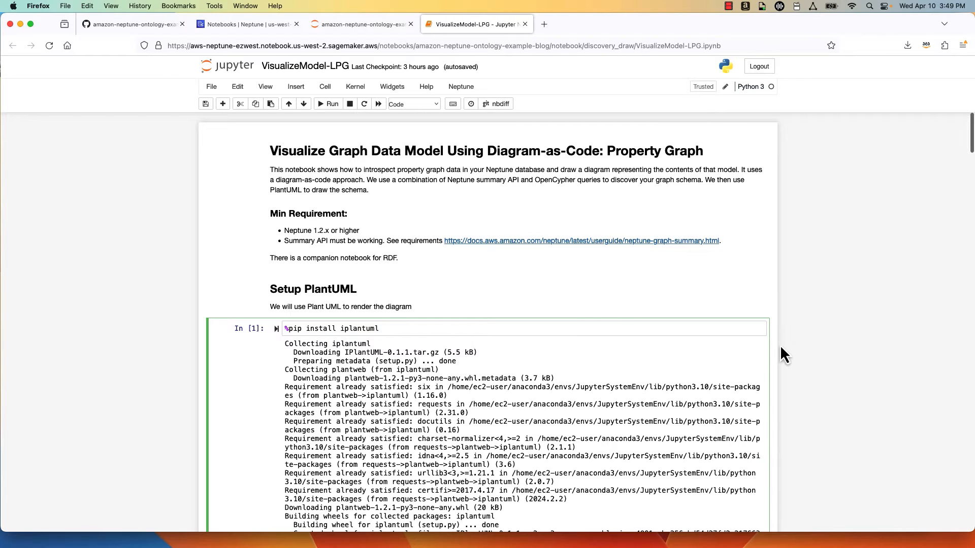
{"action": "scroll", "scroll_direction": "down", "scroll_amount": 3}
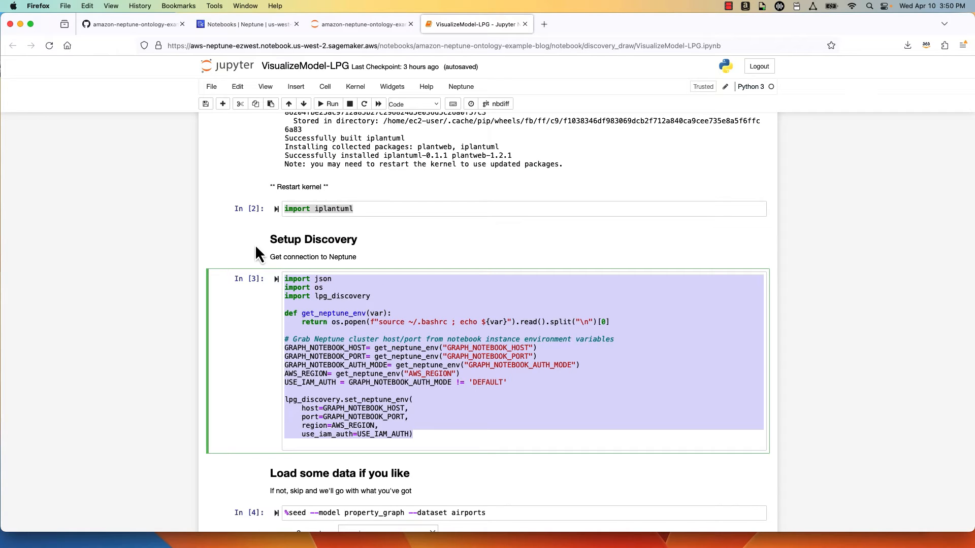
{"action": "mouse_move", "coordinate": [585, 337]}
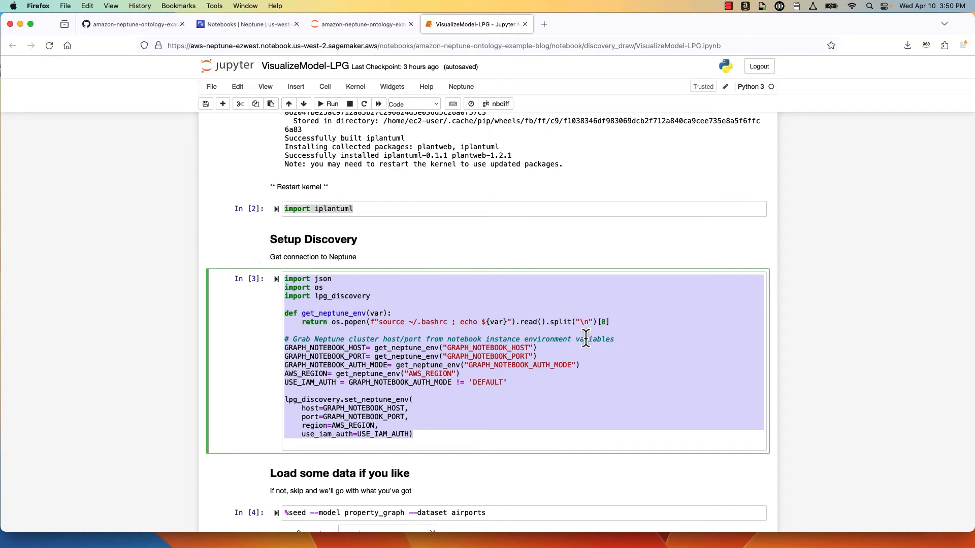
{"action": "scroll", "scroll_direction": "down", "scroll_amount": 3}
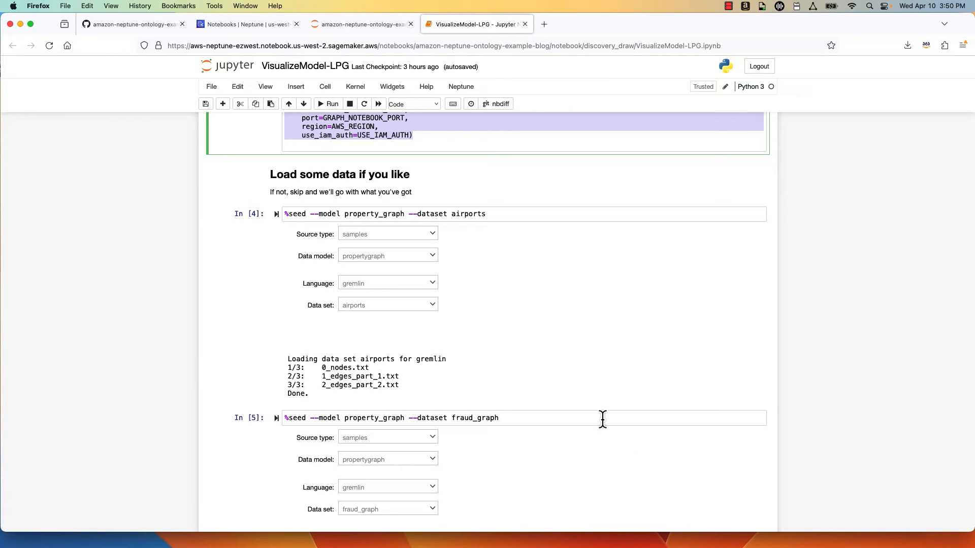
{"action": "left_click", "coordinate": [508, 215]}
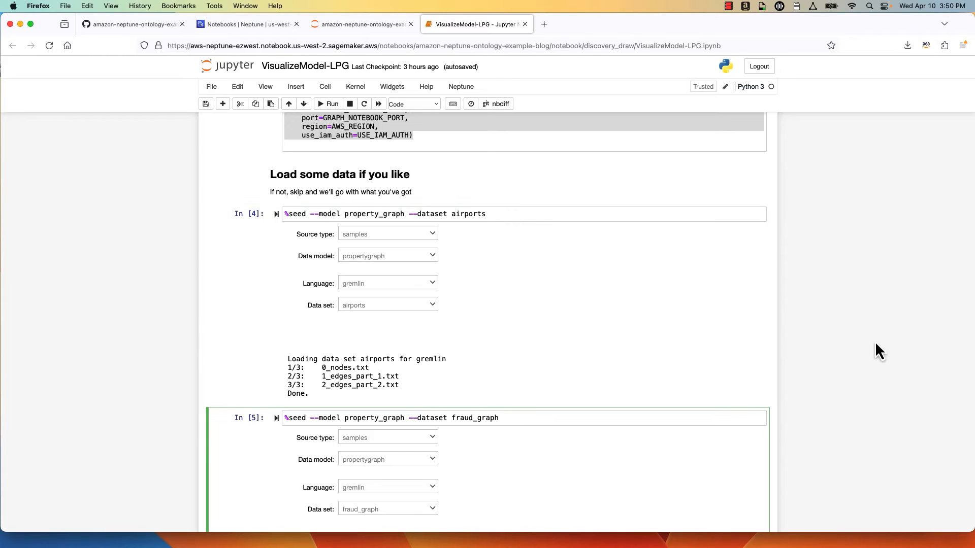
{"action": "scroll", "scroll_direction": "down", "scroll_amount": 3}
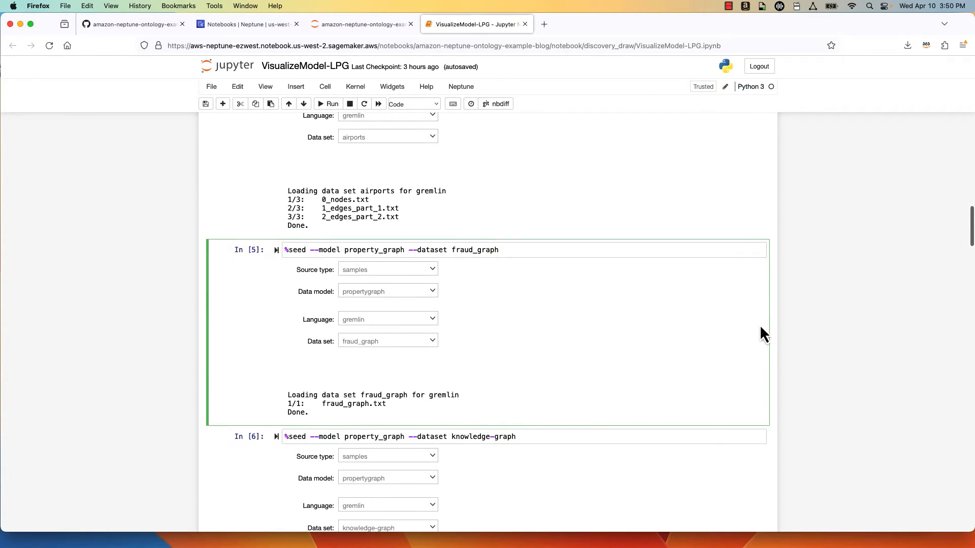
{"action": "left_click", "coordinate": [547, 437]}
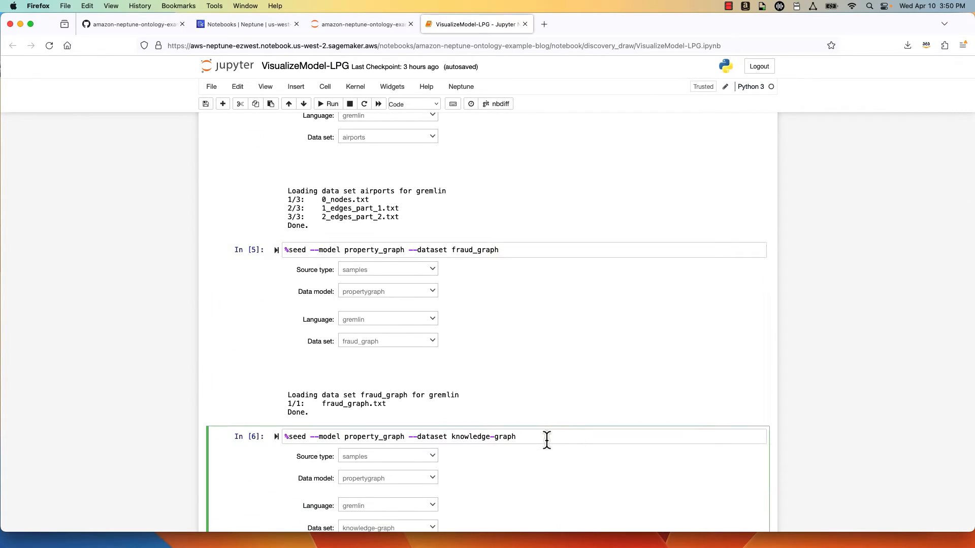
{"action": "mouse_move", "coordinate": [306, 444]}
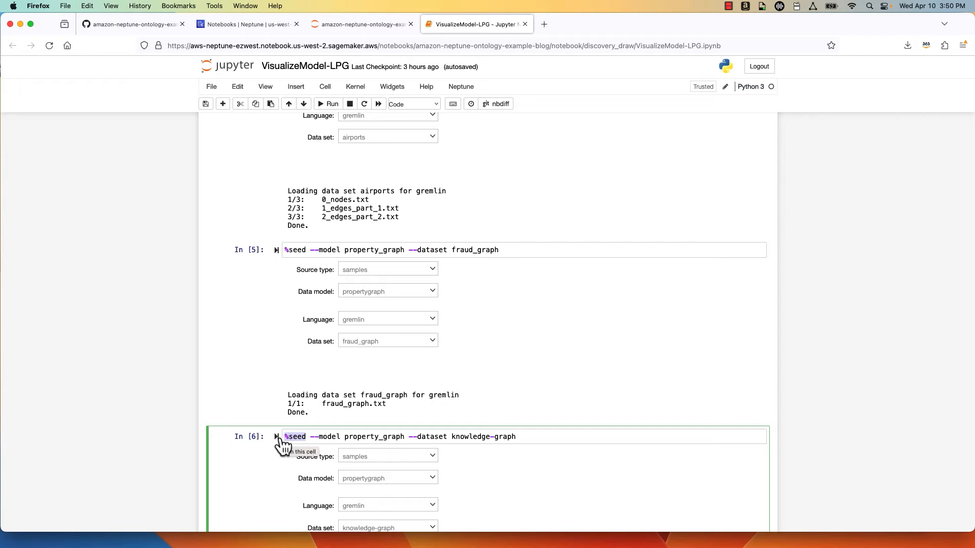
{"action": "mouse_move", "coordinate": [578, 427]}
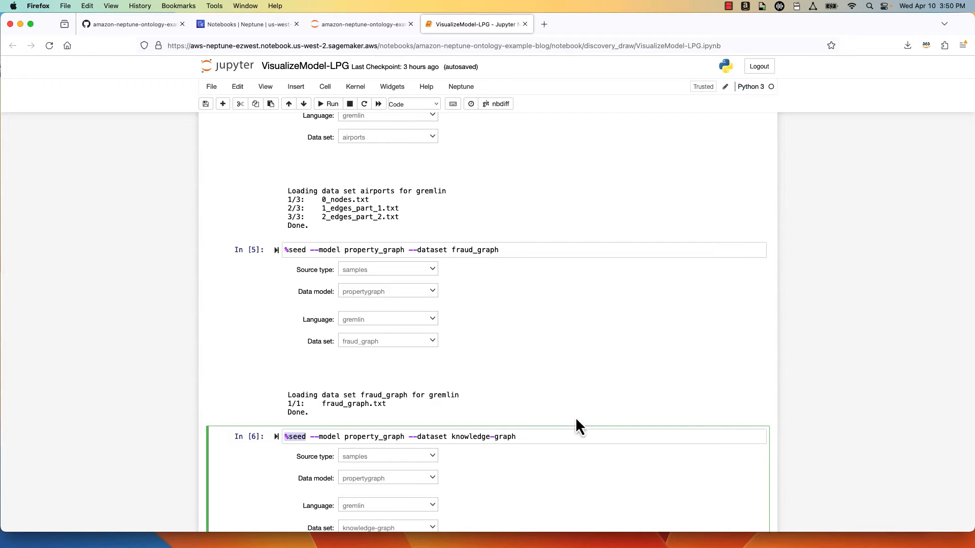
{"action": "scroll", "scroll_direction": "down", "scroll_amount": 3}
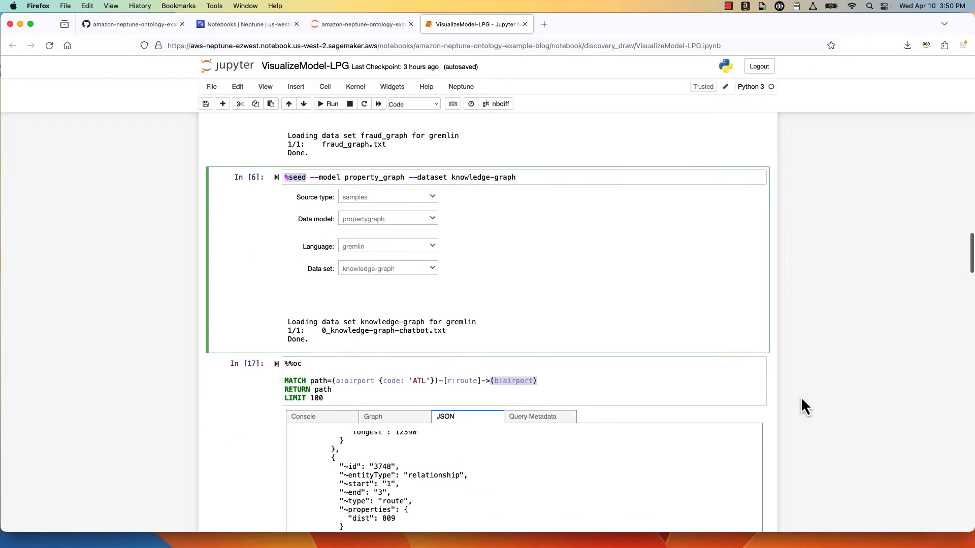
{"action": "scroll", "scroll_direction": "down", "scroll_amount": 3}
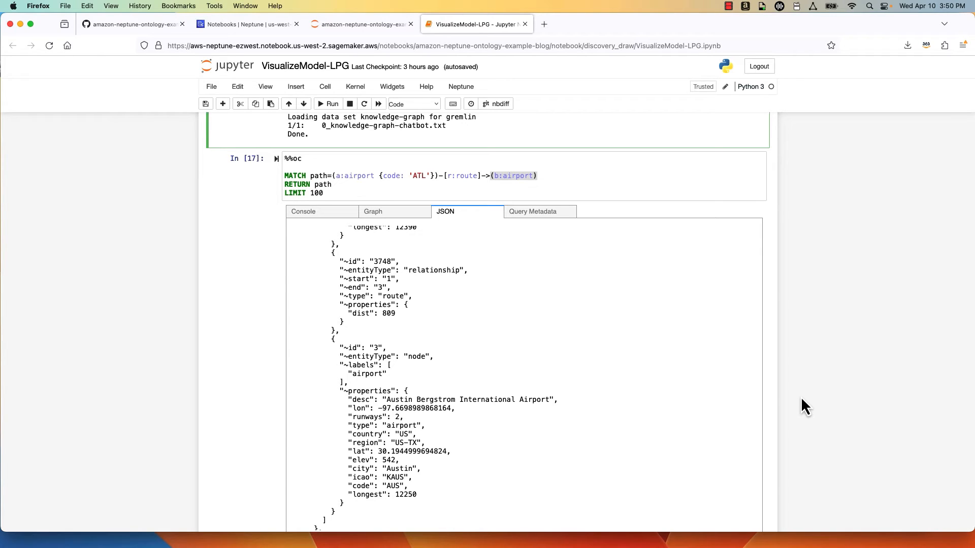
{"action": "mouse_move", "coordinate": [338, 196]}
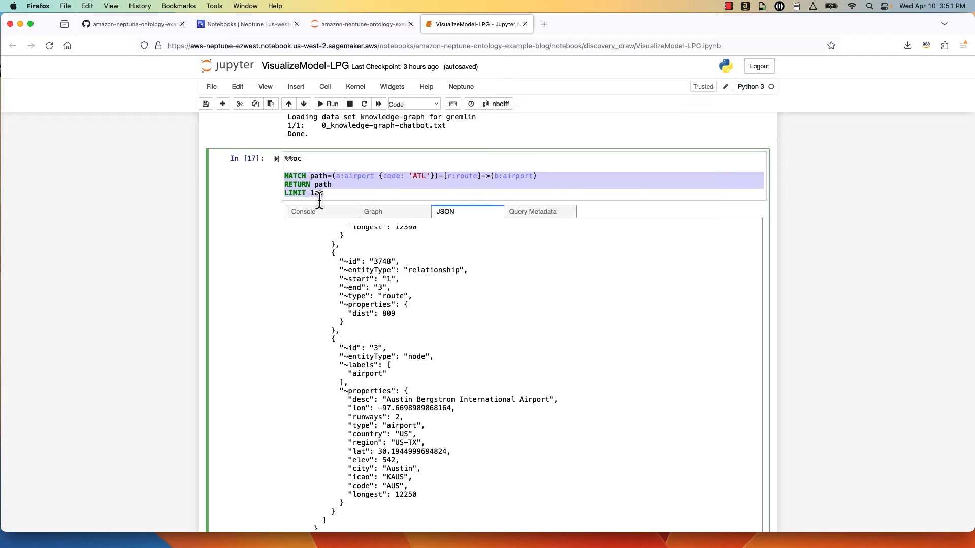
{"action": "type", "text": "00"}
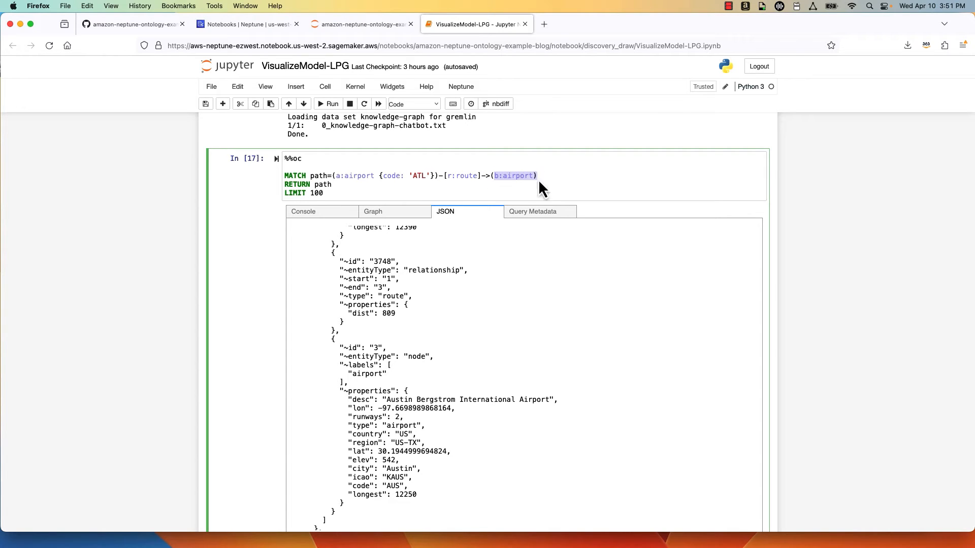
{"action": "scroll", "scroll_direction": "up", "scroll_amount": 3}
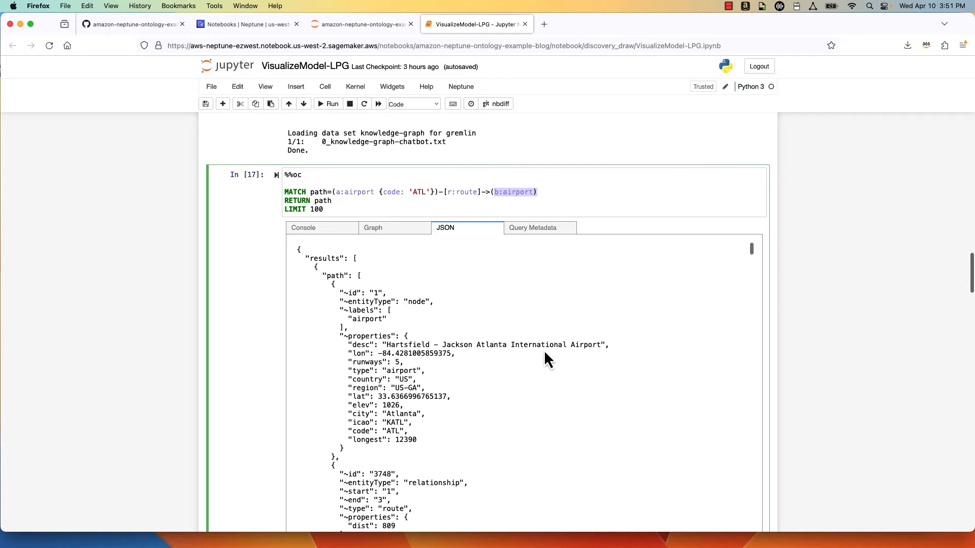
{"action": "mouse_move", "coordinate": [348, 353]}
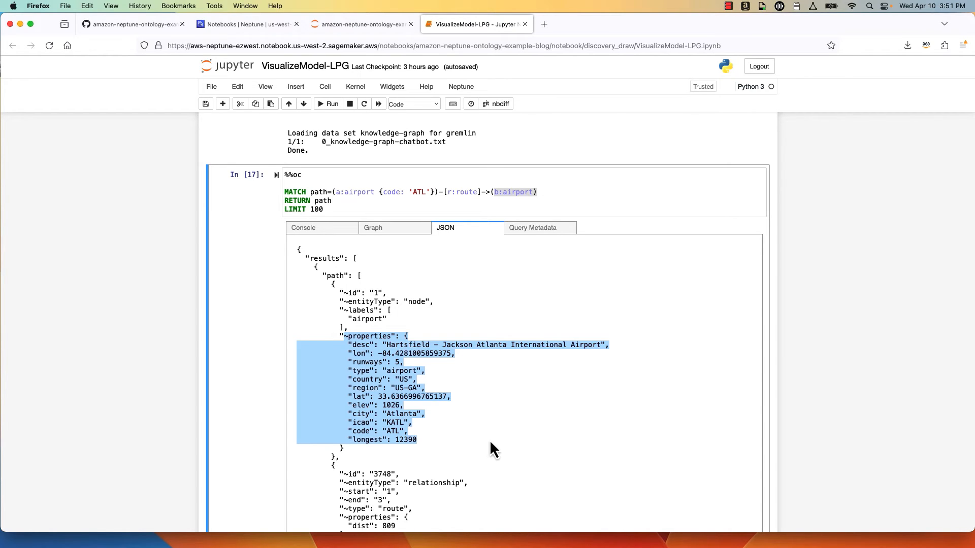
{"action": "scroll", "scroll_direction": "down", "scroll_amount": 3}
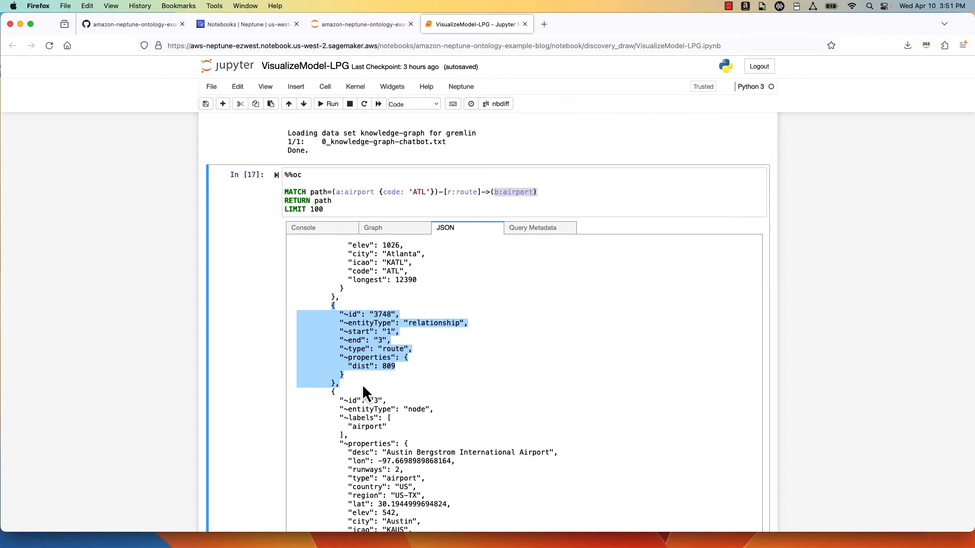
{"action": "scroll", "scroll_direction": "down", "scroll_amount": 3}
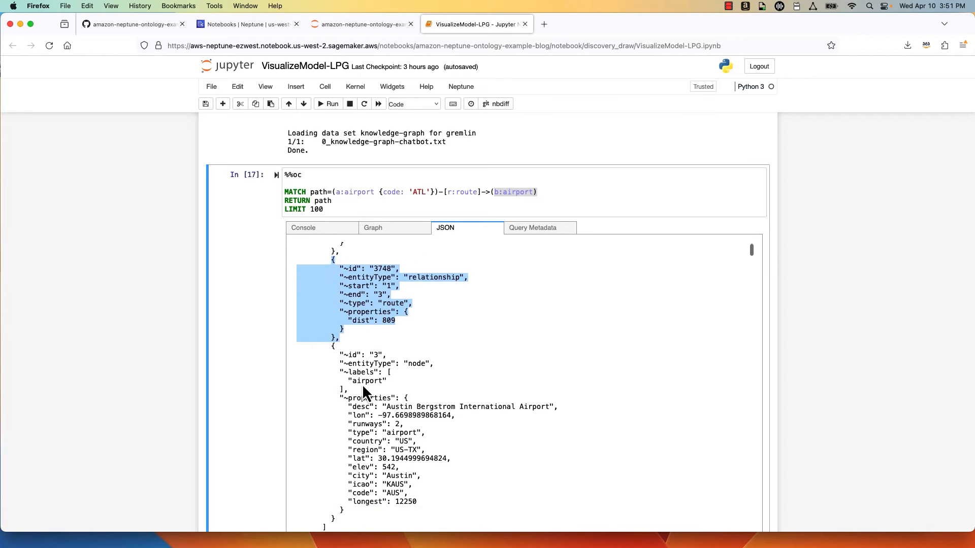
{"action": "scroll", "scroll_direction": "down", "scroll_amount": 3}
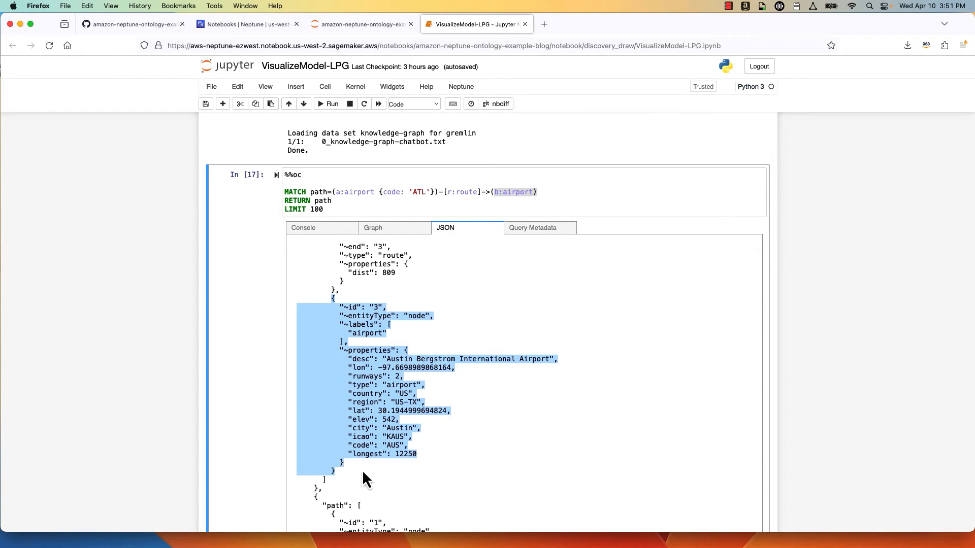
{"action": "mouse_move", "coordinate": [403, 383]}
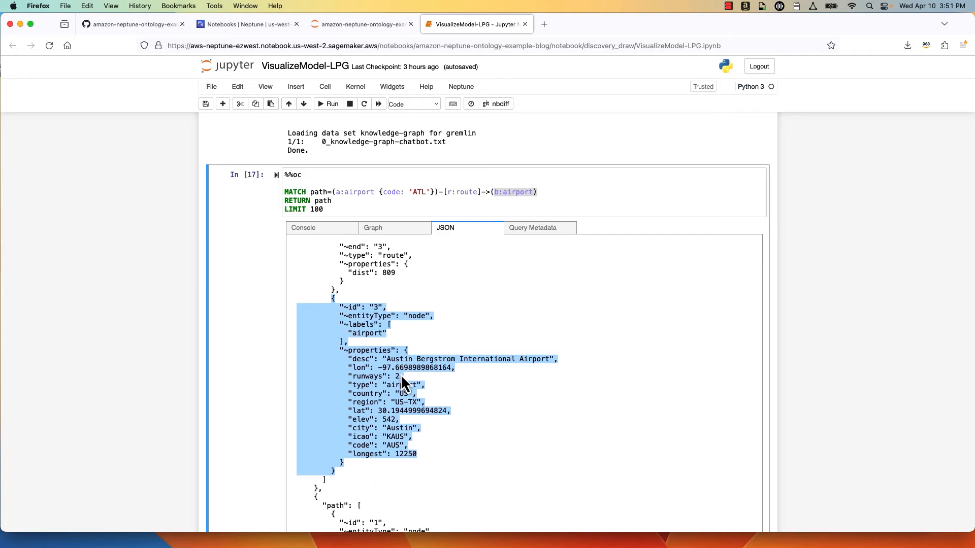
{"action": "mouse_move", "coordinate": [400, 380]}
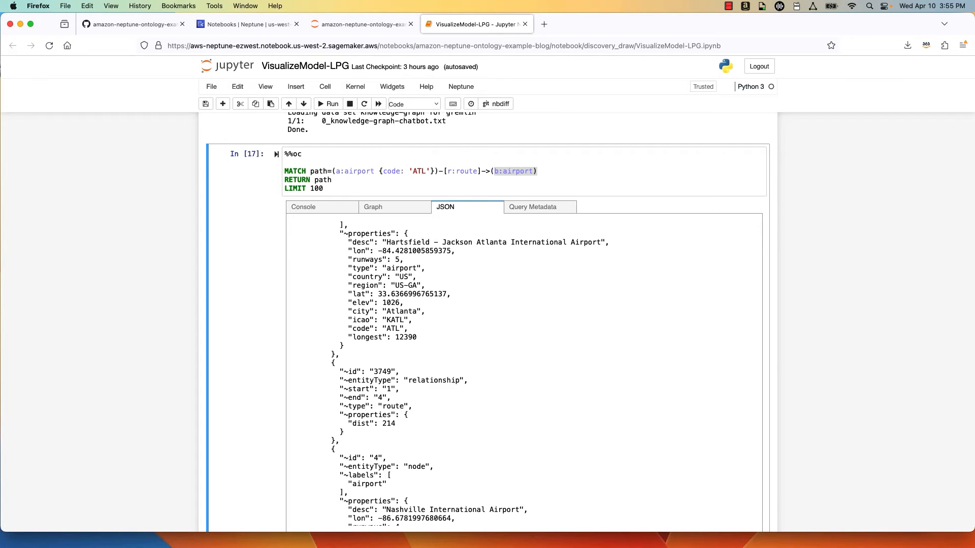
{"action": "mouse_move", "coordinate": [207, 284]}
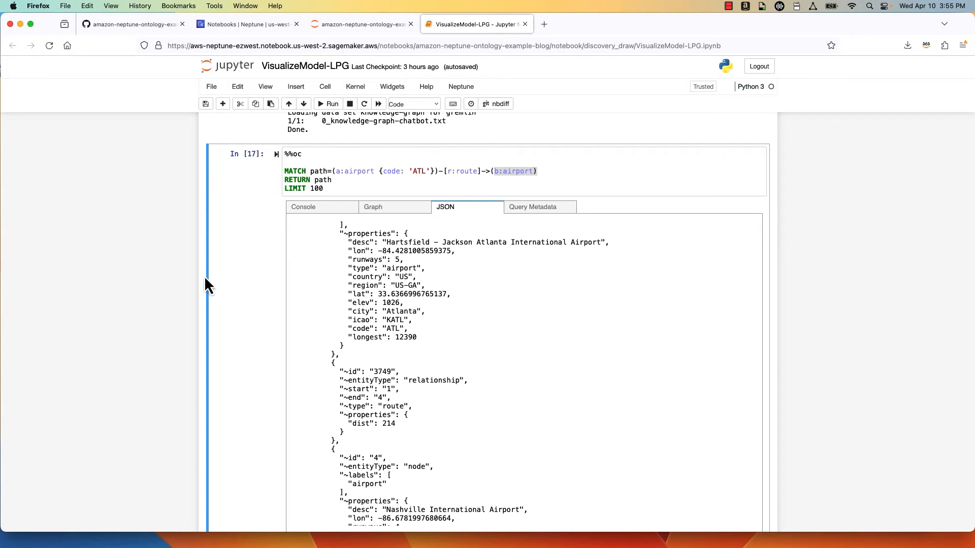
{"action": "mouse_move", "coordinate": [832, 284]}
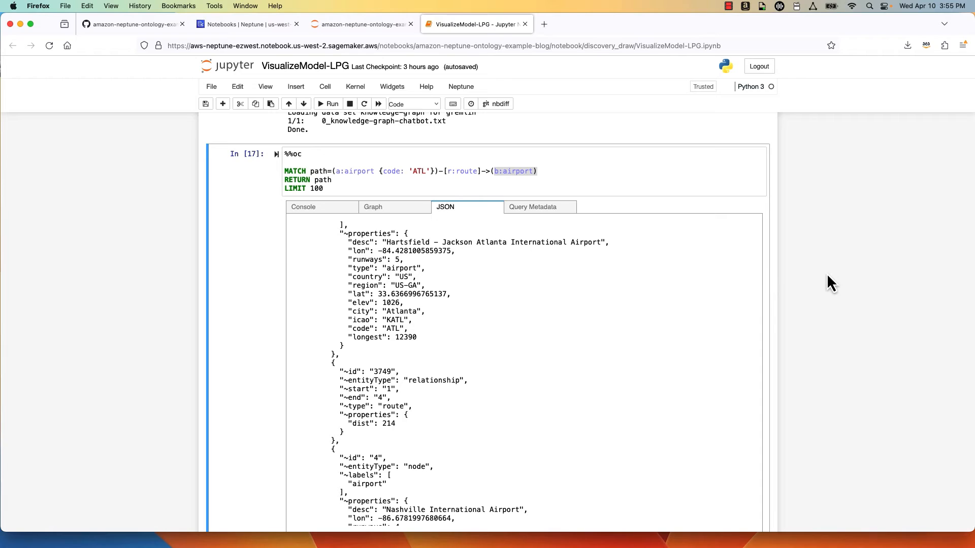
Step: Review the Summary API cell and its output of edge labels and node structures
{"action": "scroll", "scroll_direction": "down", "scroll_amount": 3}
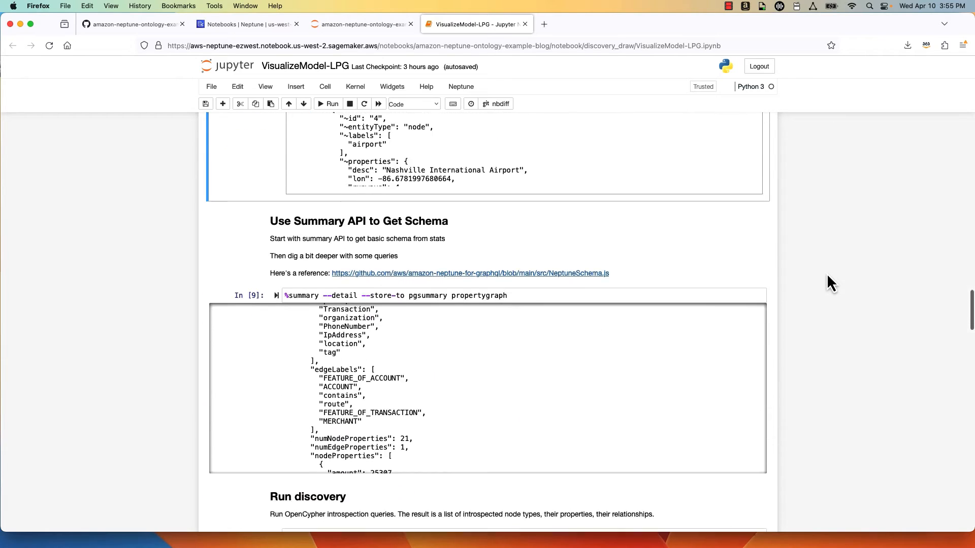
{"action": "scroll", "scroll_direction": "down", "scroll_amount": 3}
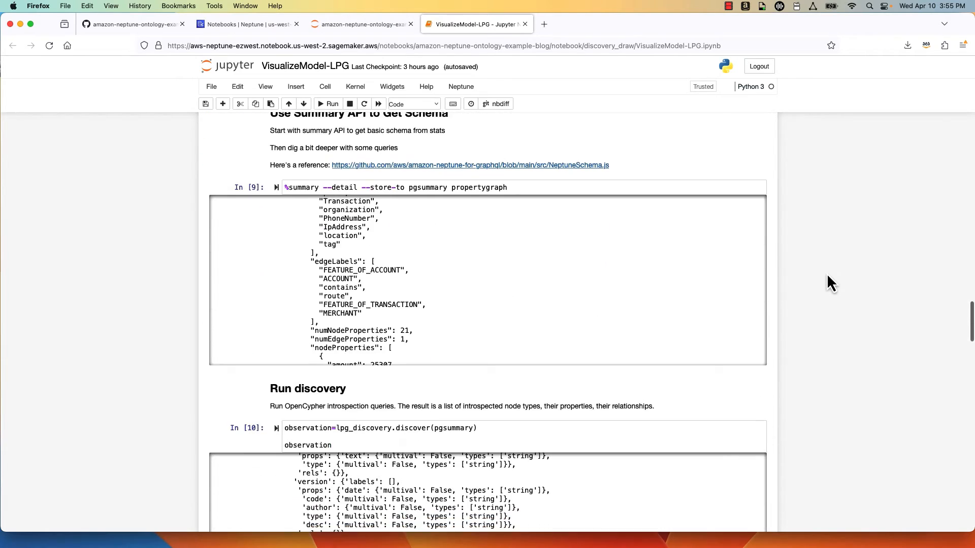
{"action": "mouse_move", "coordinate": [363, 252]}
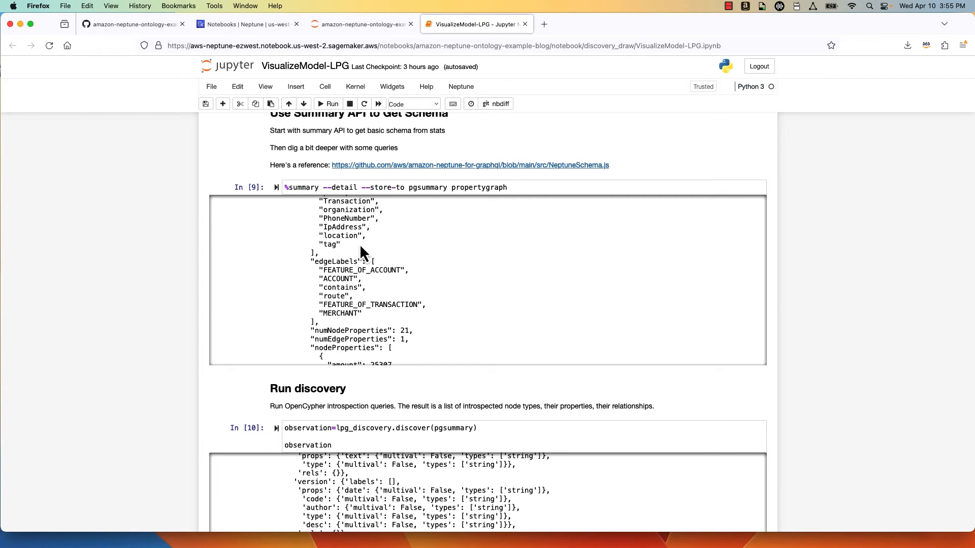
{"action": "mouse_move", "coordinate": [283, 196]}
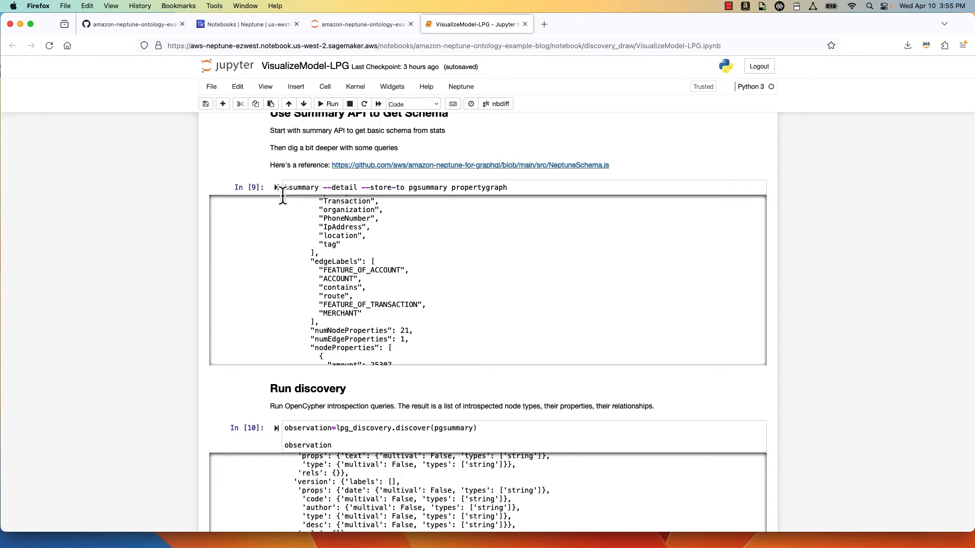
{"action": "double_click", "coordinate": [299, 187]}
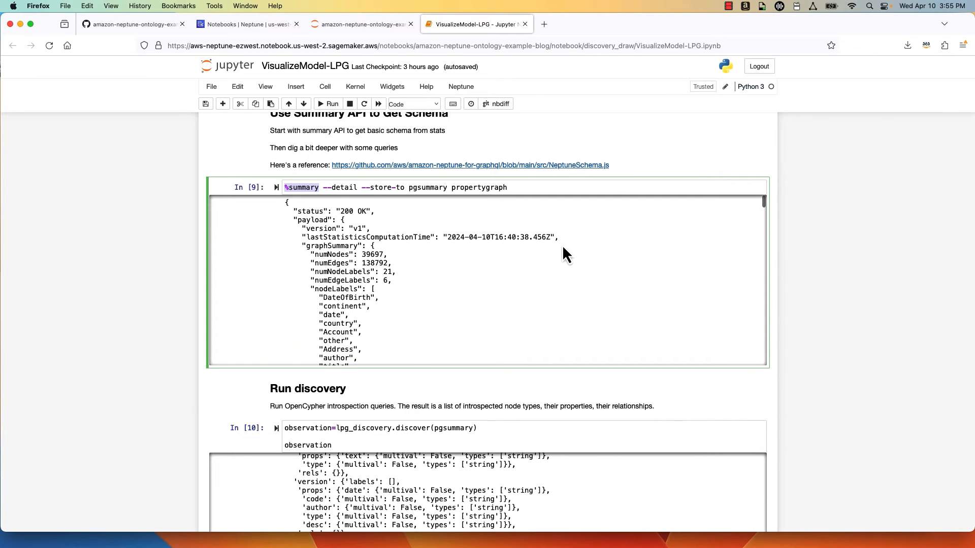
{"action": "scroll", "scroll_direction": "down", "scroll_amount": 3}
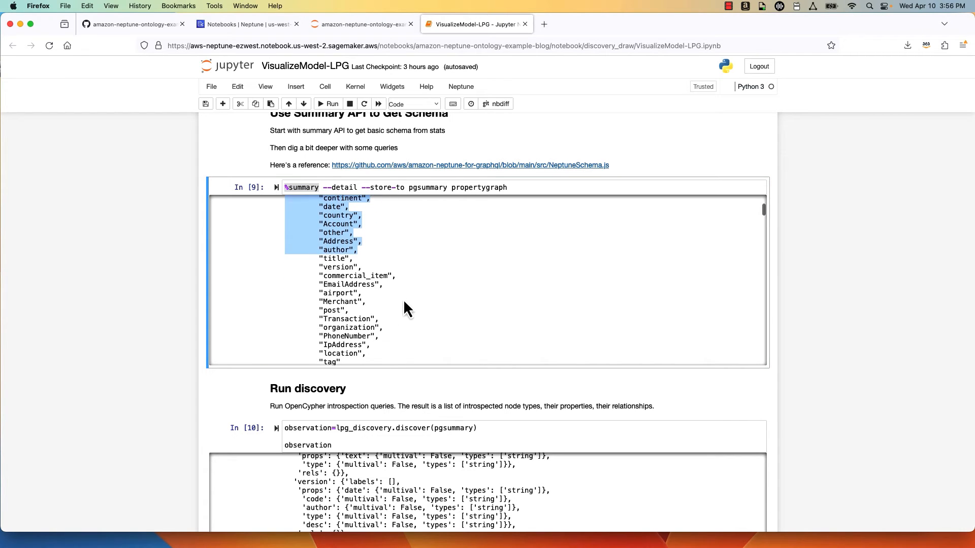
{"action": "scroll", "scroll_direction": "down", "scroll_amount": 3}
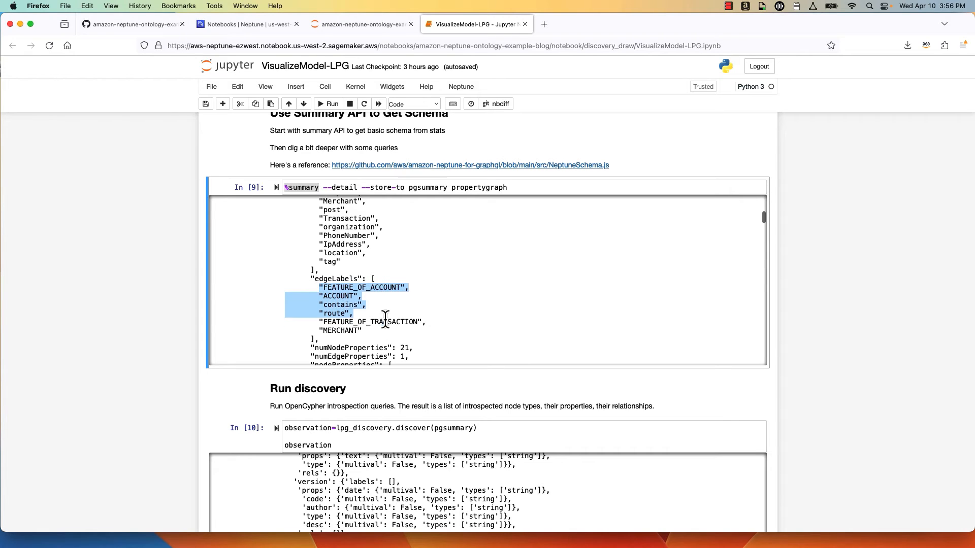
Step: Review the Run discovery output listing introspected node types, properties and relationships
{"action": "scroll", "scroll_direction": "down", "scroll_amount": 3}
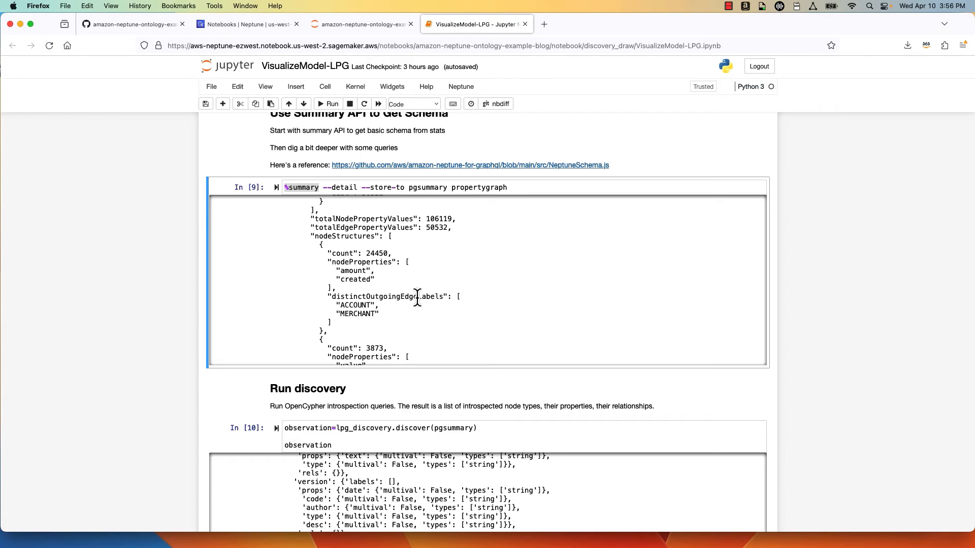
{"action": "mouse_move", "coordinate": [835, 363]}
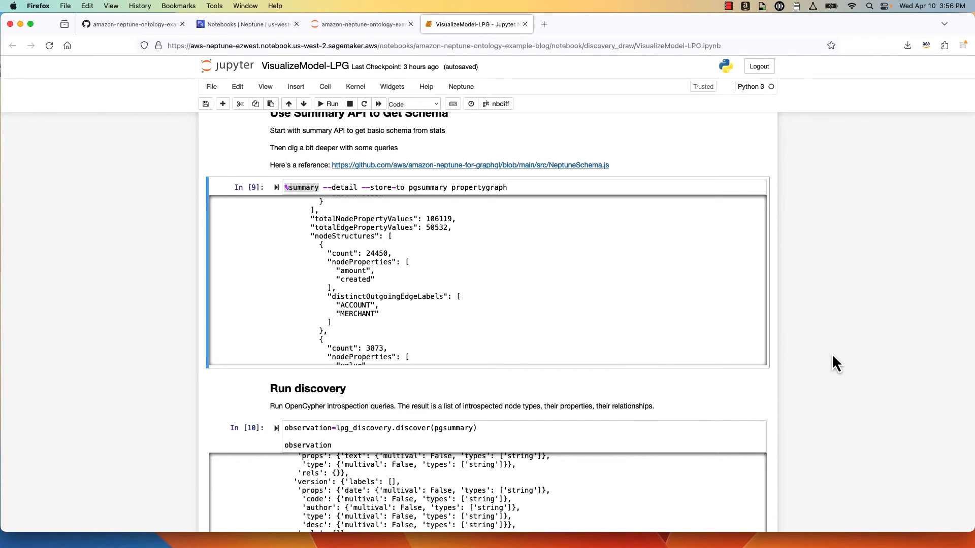
{"action": "scroll", "scroll_direction": "down", "scroll_amount": 3}
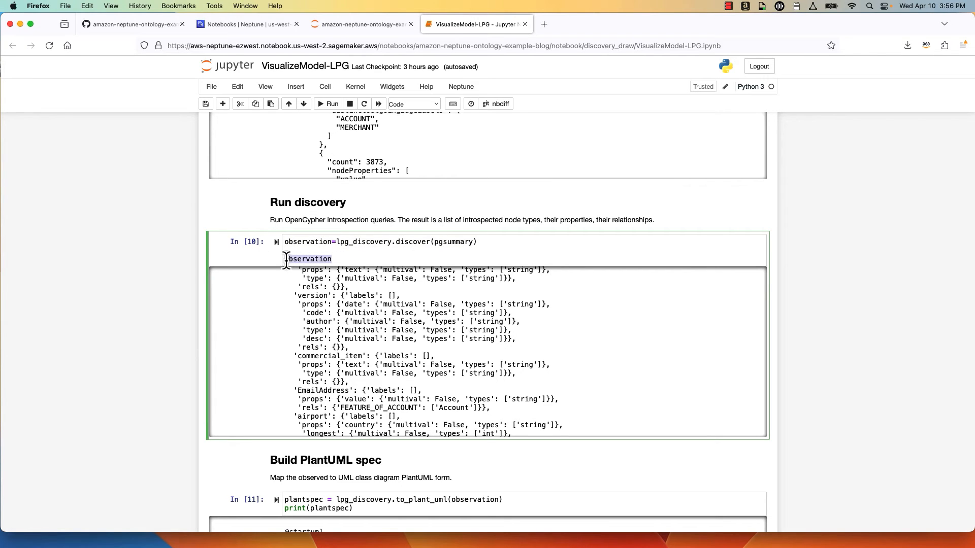
{"action": "scroll", "scroll_direction": "down", "scroll_amount": 3}
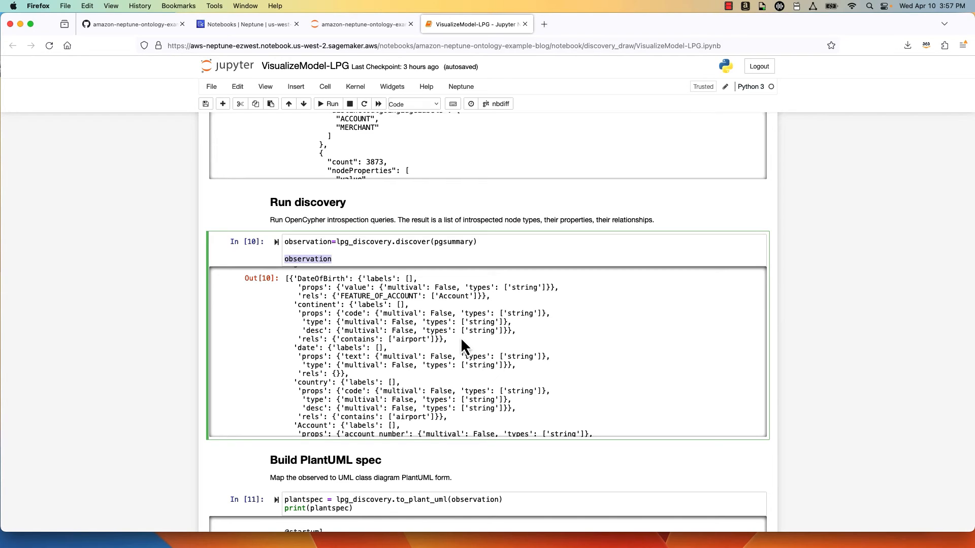
{"action": "mouse_move", "coordinate": [699, 354]}
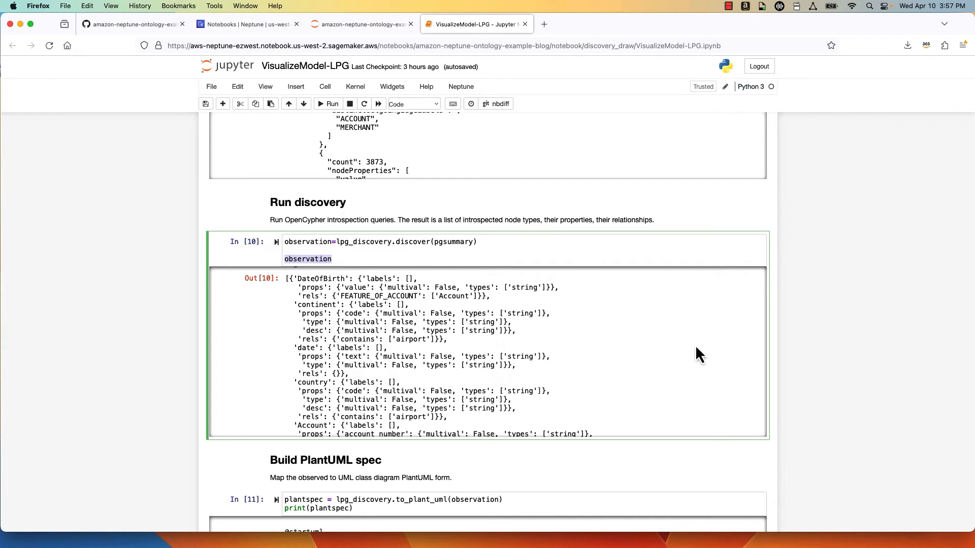
{"action": "mouse_move", "coordinate": [869, 380]}
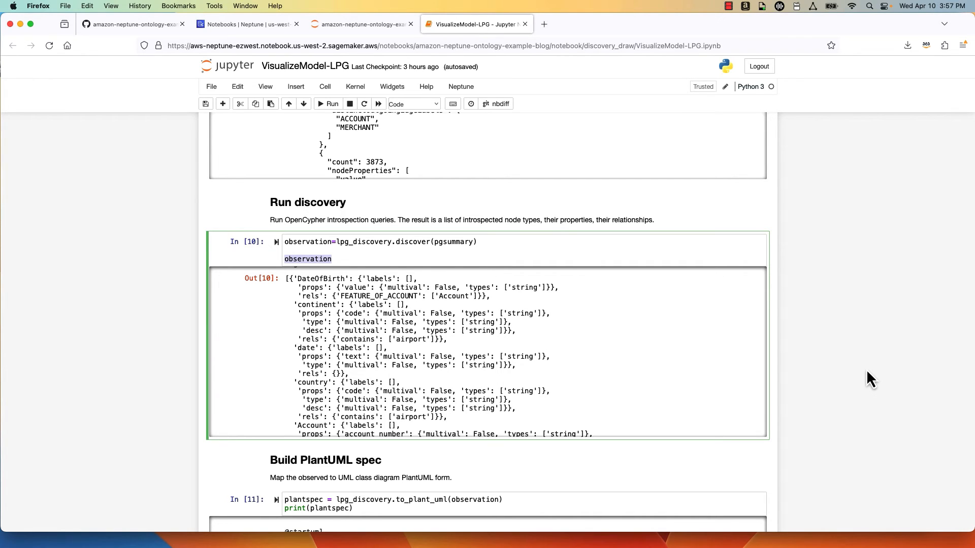
{"action": "scroll", "scroll_direction": "down", "scroll_amount": 3}
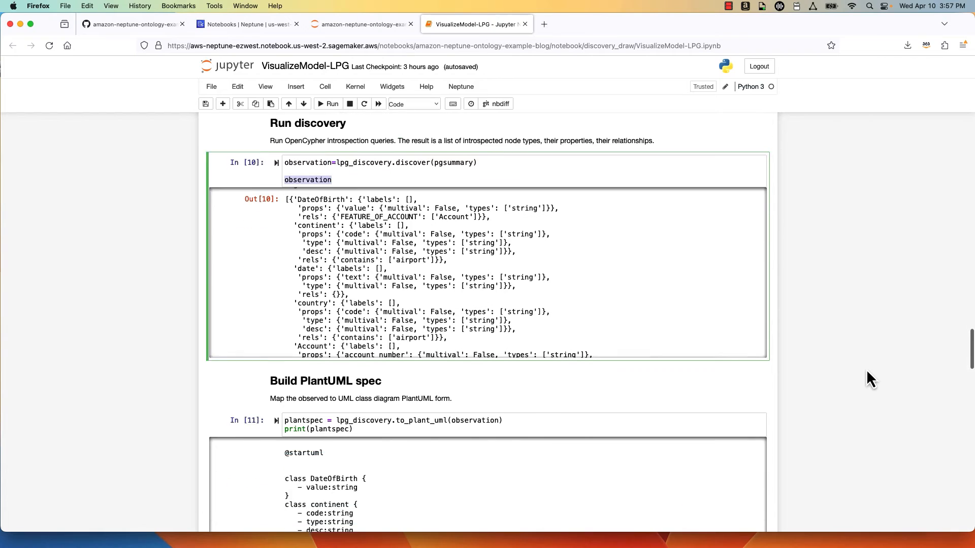
{"action": "scroll", "scroll_direction": "down", "scroll_amount": 3}
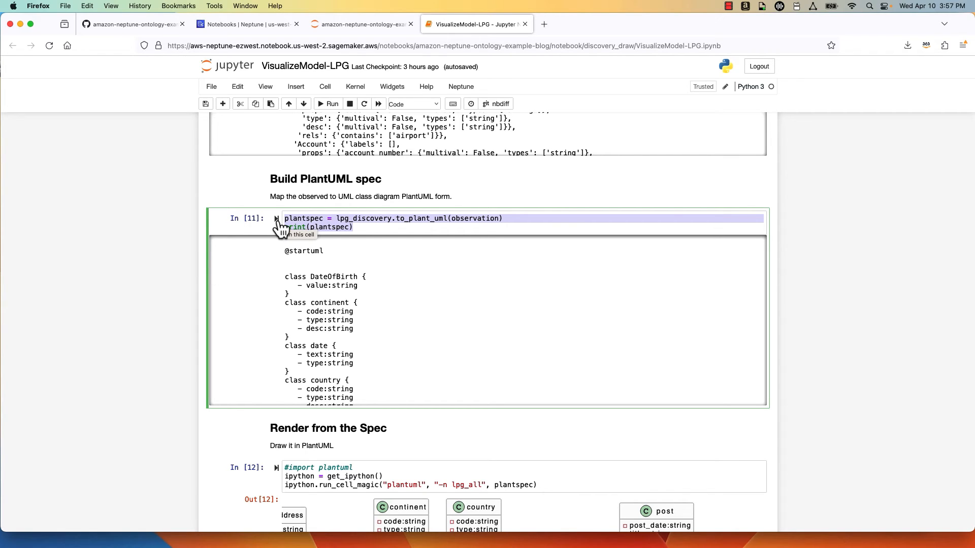
{"action": "mouse_move", "coordinate": [365, 273]}
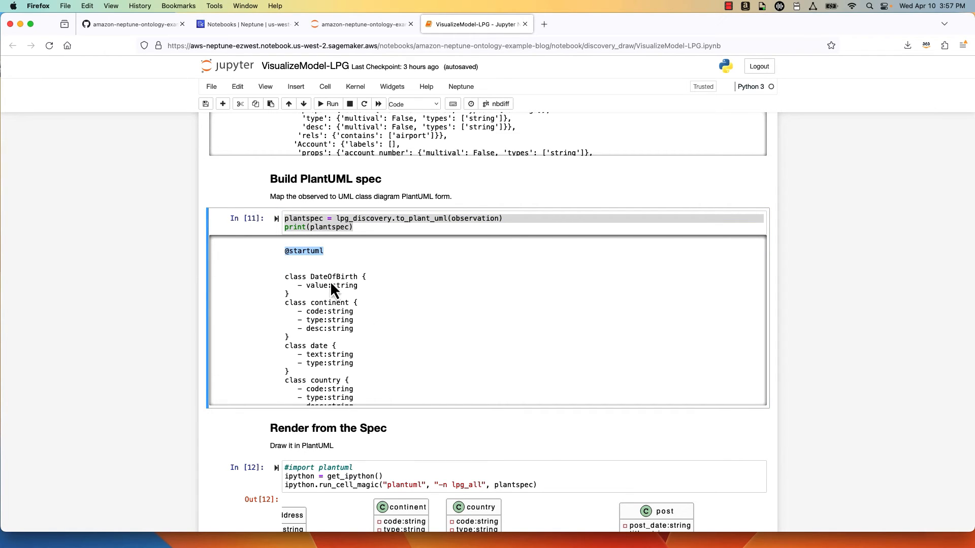
{"action": "scroll", "scroll_direction": "down", "scroll_amount": 3}
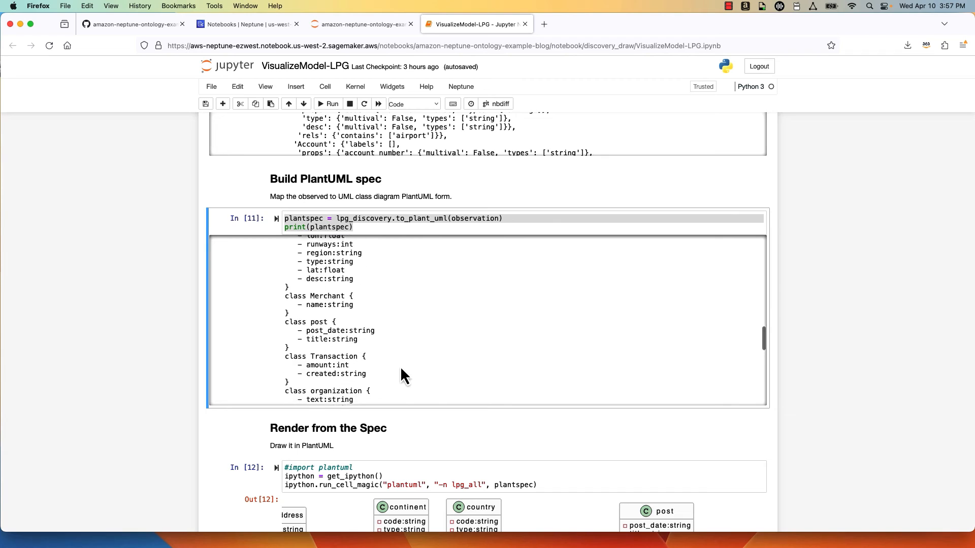
{"action": "scroll", "scroll_direction": "down", "scroll_amount": 3}
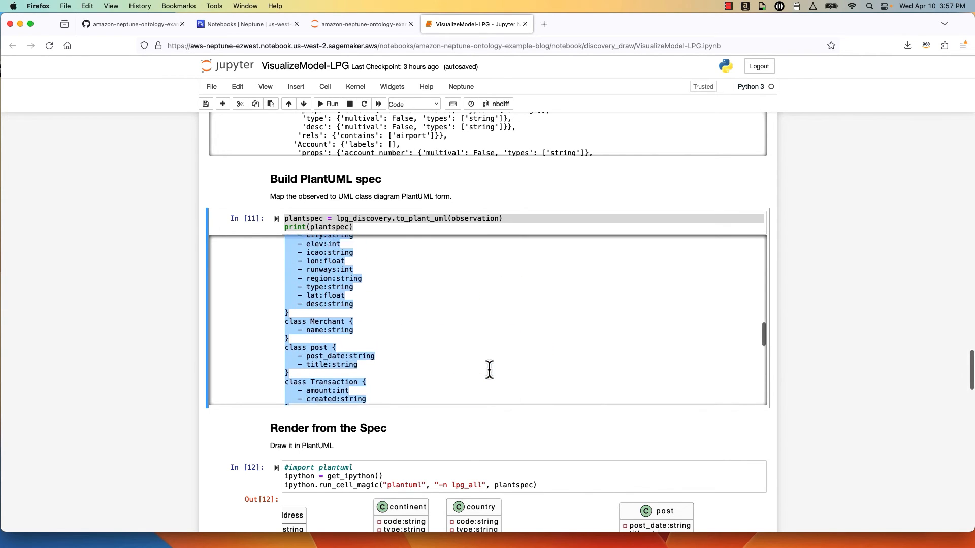
{"action": "scroll", "scroll_direction": "up", "scroll_amount": 3}
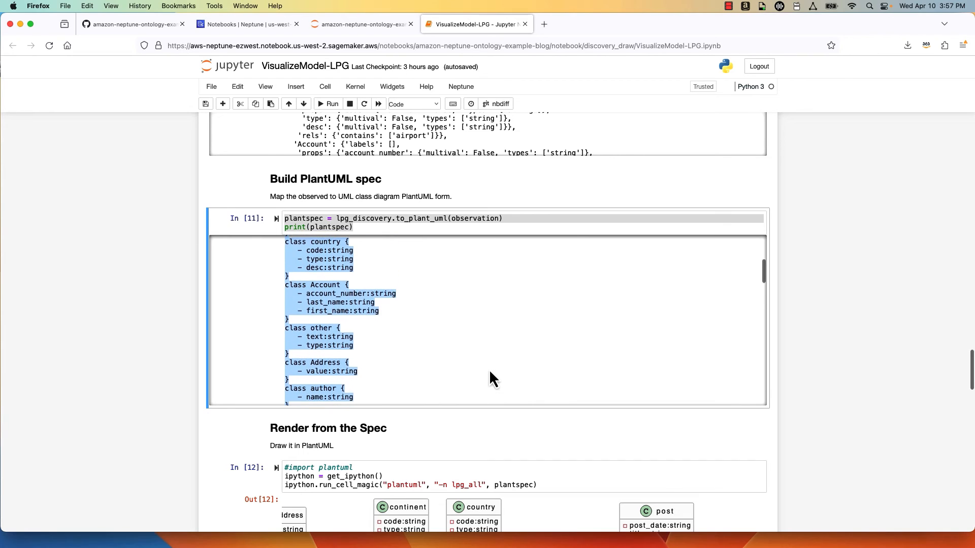
{"action": "scroll", "scroll_direction": "up", "scroll_amount": 3}
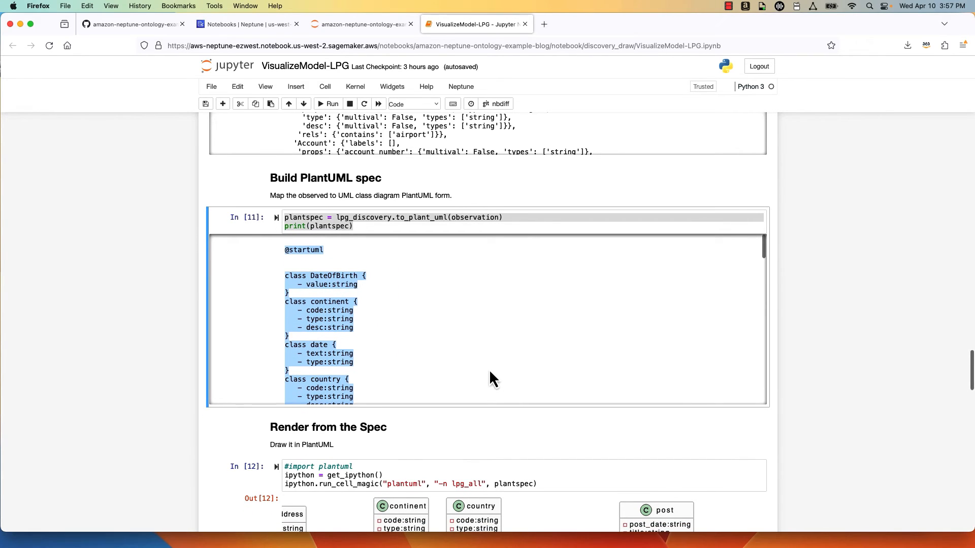
{"action": "mouse_move", "coordinate": [297, 280]}
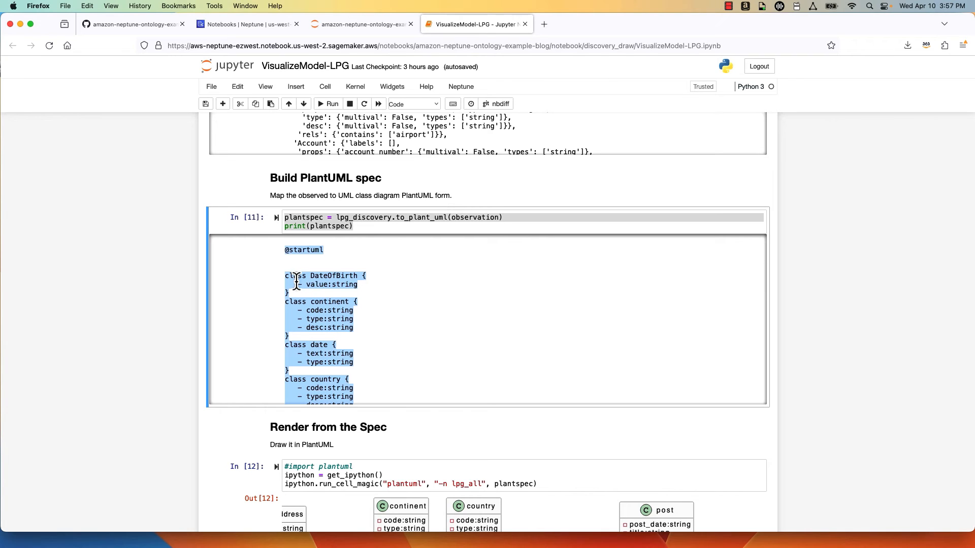
{"action": "mouse_move", "coordinate": [301, 308]}
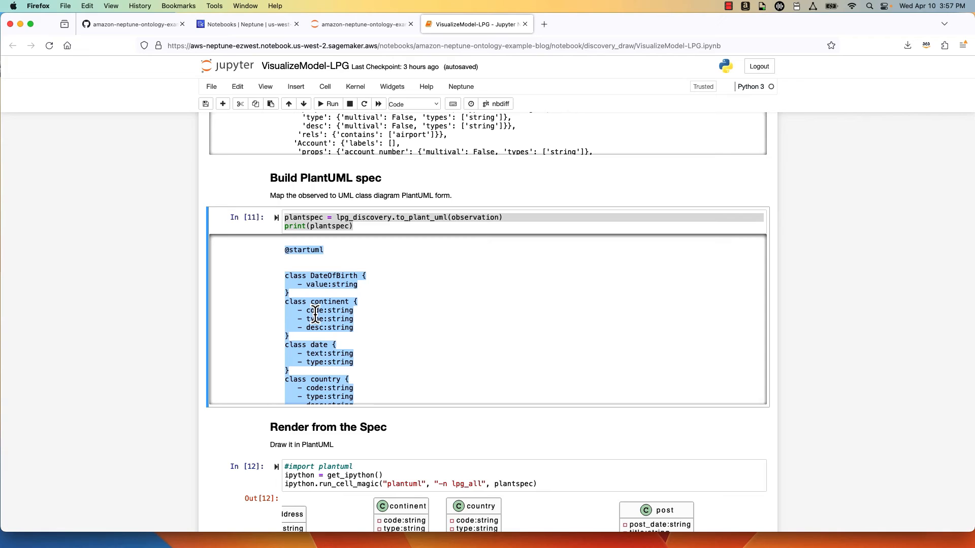
{"action": "mouse_move", "coordinate": [316, 329]}
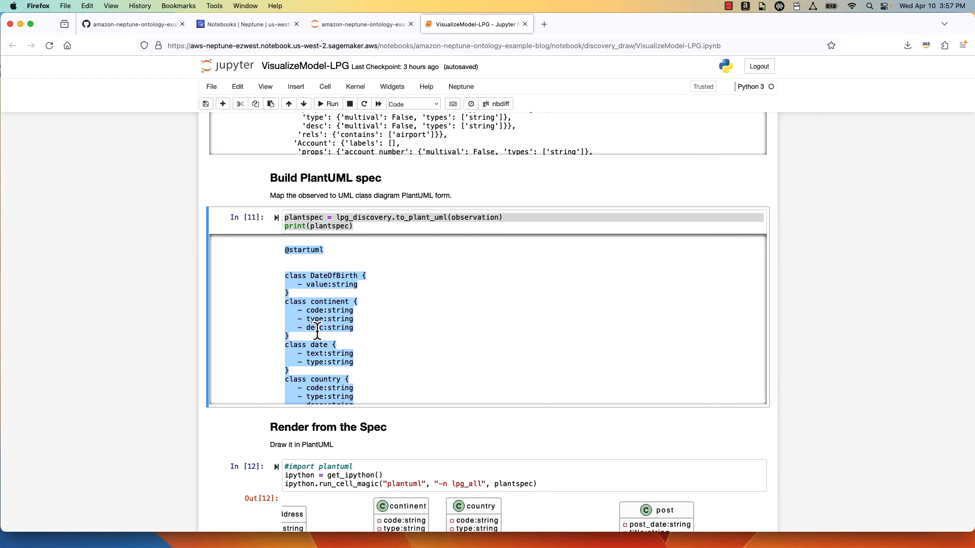
{"action": "mouse_move", "coordinate": [374, 324]}
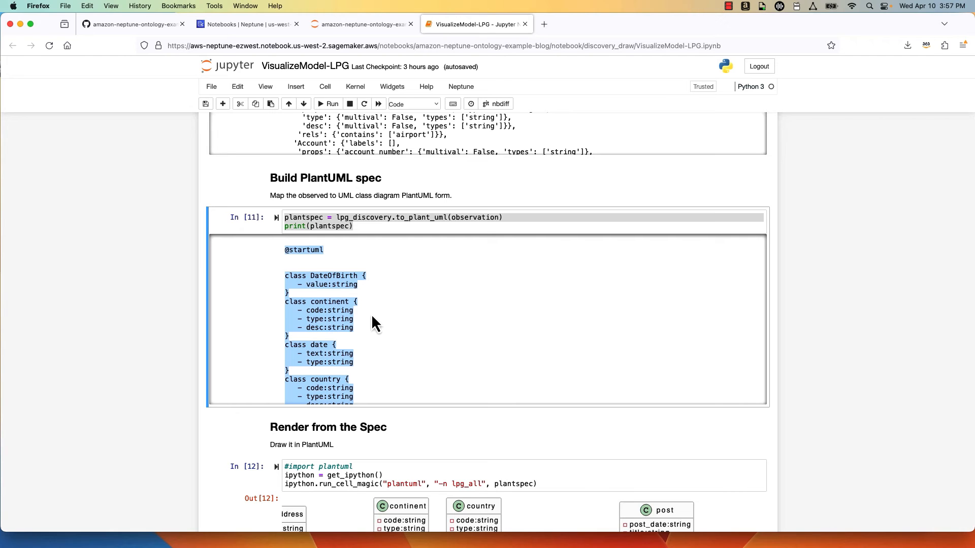
{"action": "scroll", "scroll_direction": "down", "scroll_amount": 3}
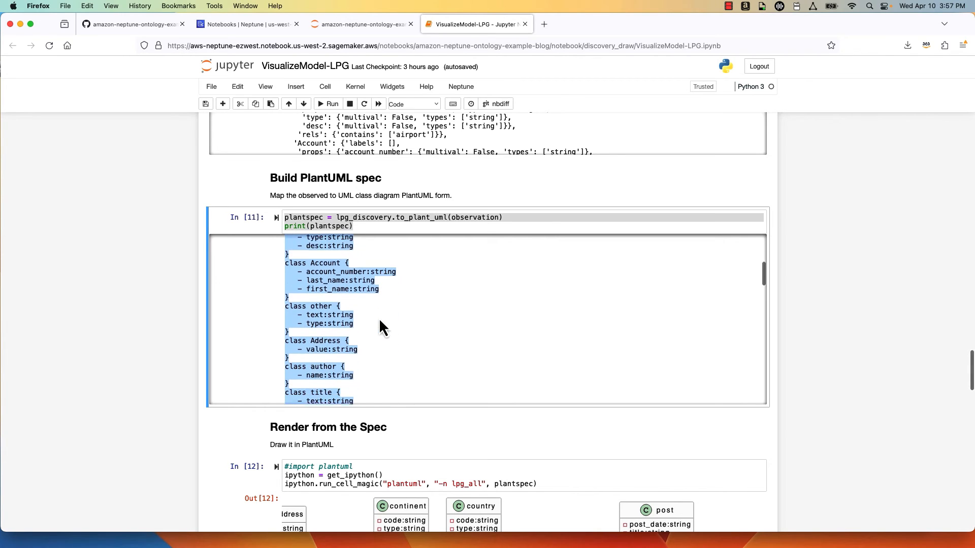
{"action": "scroll", "scroll_direction": "down", "scroll_amount": 3}
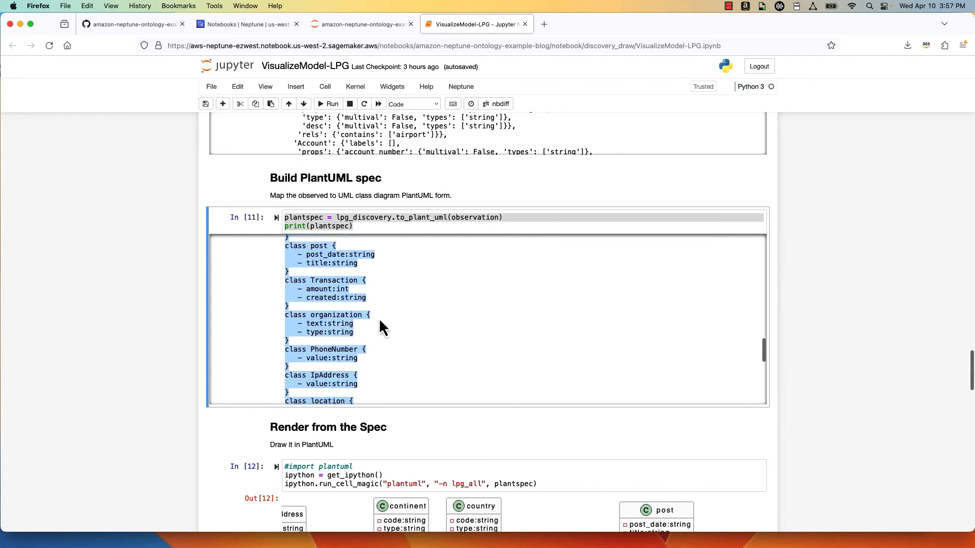
{"action": "scroll", "scroll_direction": "down", "scroll_amount": 3}
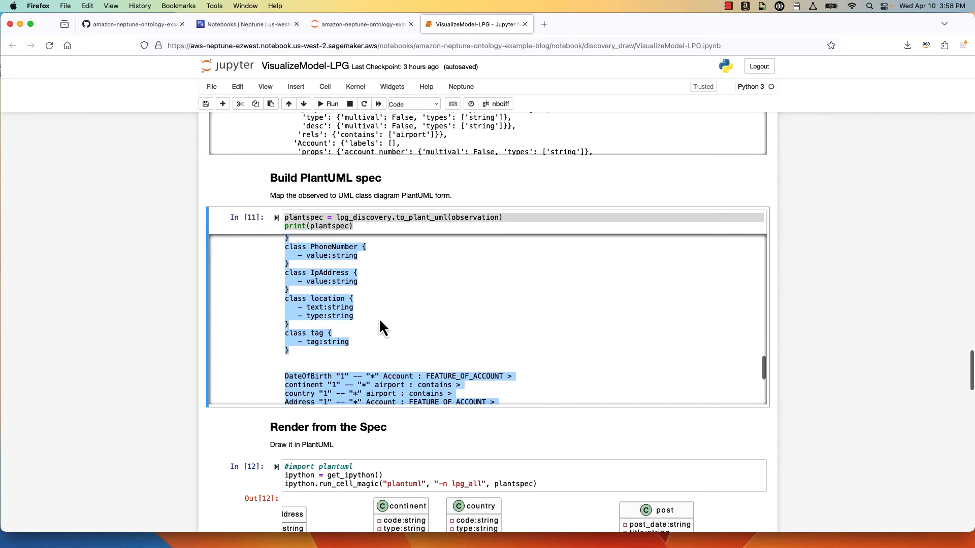
{"action": "scroll", "scroll_direction": "down", "scroll_amount": 3}
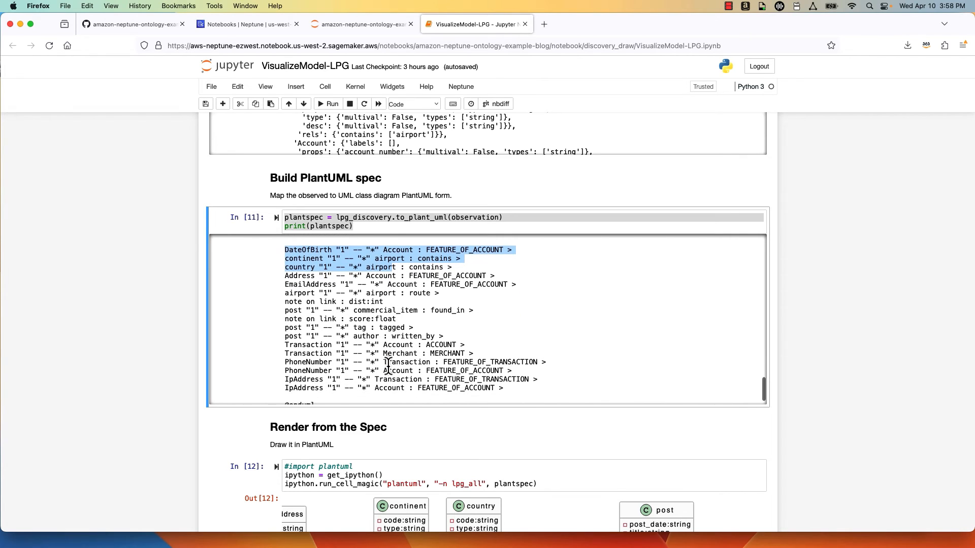
{"action": "scroll", "scroll_direction": "down", "scroll_amount": 3}
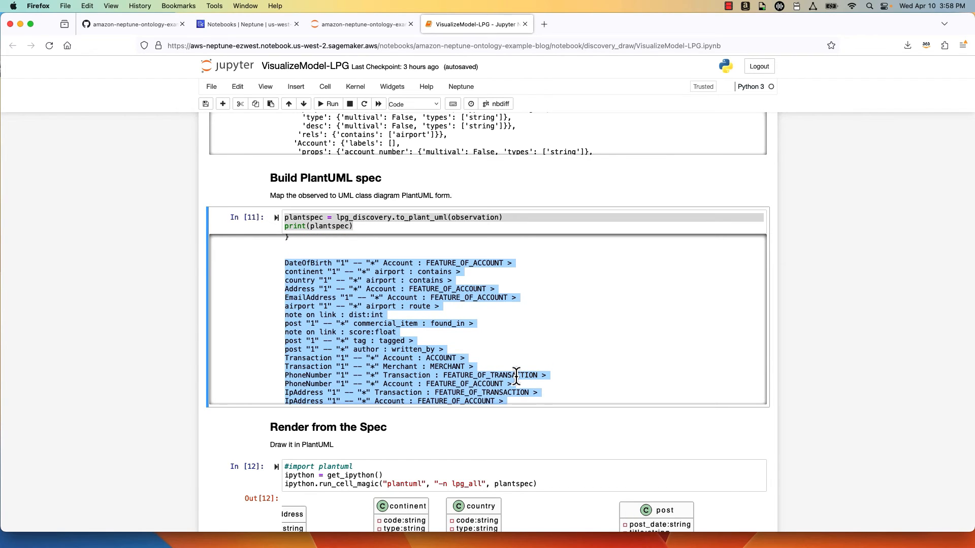
{"action": "mouse_move", "coordinate": [314, 260]}
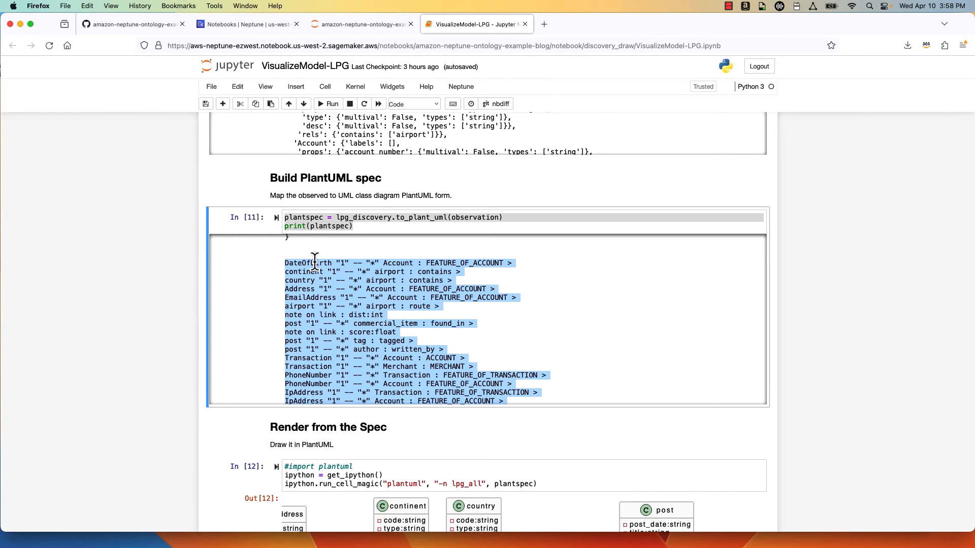
{"action": "mouse_move", "coordinate": [390, 257]}
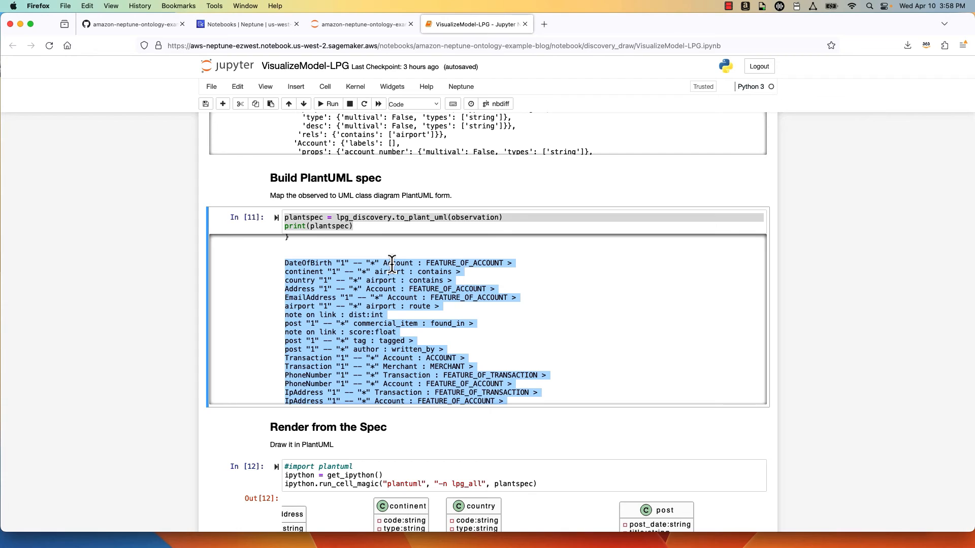
{"action": "mouse_move", "coordinate": [400, 262]}
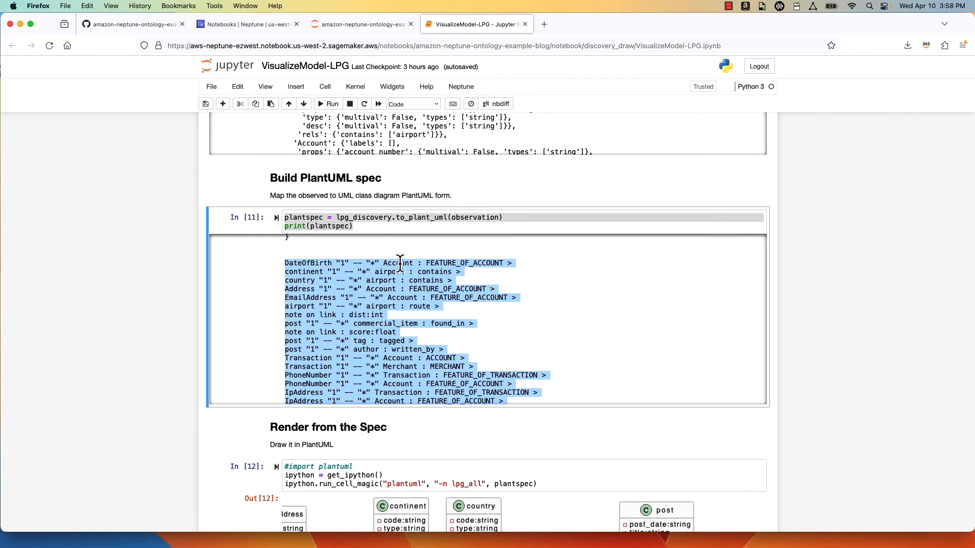
{"action": "mouse_move", "coordinate": [454, 262]}
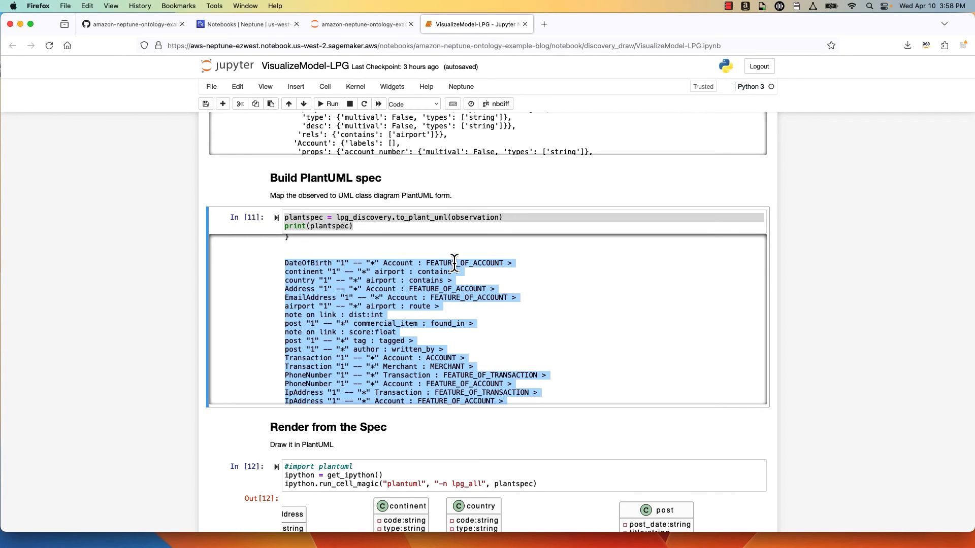
{"action": "mouse_move", "coordinate": [592, 328]}
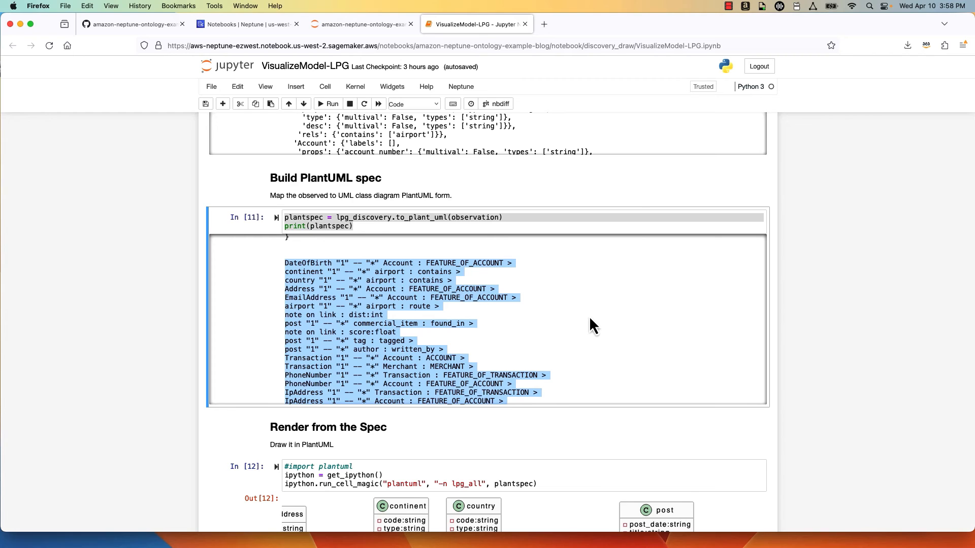
Step: Scan across the rendered class diagram showing Account, Transaction, Merchant and airport classes
{"action": "scroll", "scroll_direction": "down", "scroll_amount": 3}
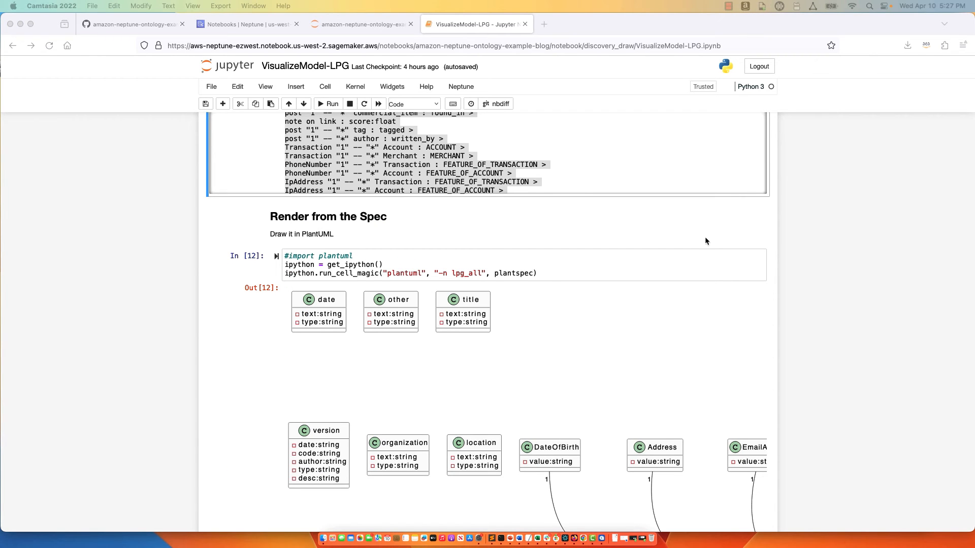
{"action": "mouse_move", "coordinate": [707, 245]}
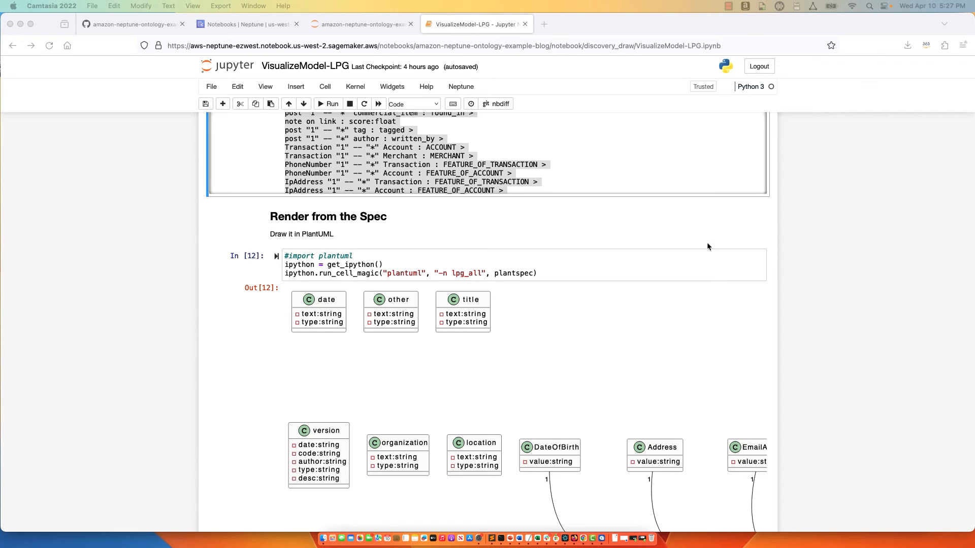
{"action": "scroll", "scroll_direction": "down", "scroll_amount": 3}
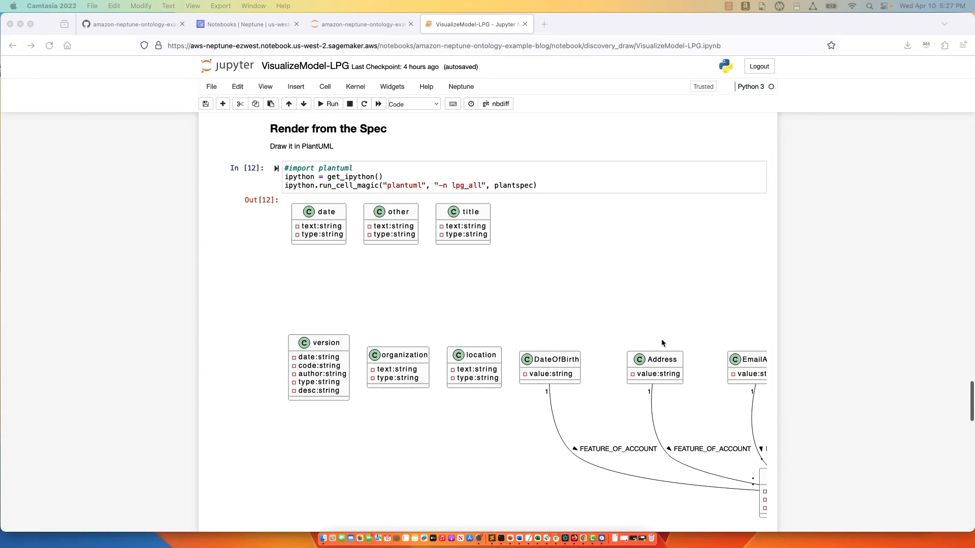
{"action": "scroll", "scroll_direction": "right", "scroll_amount": 3}
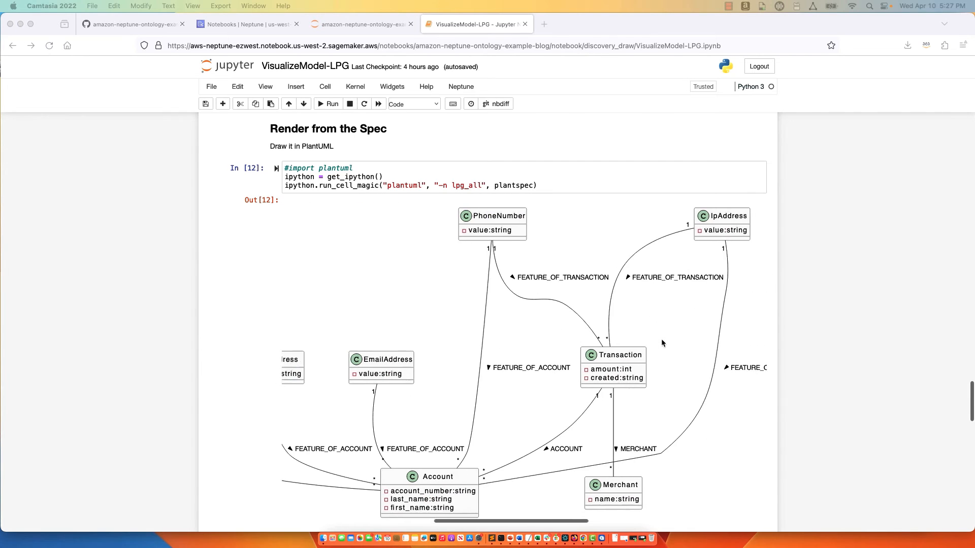
{"action": "scroll", "scroll_direction": "right", "scroll_amount": 3}
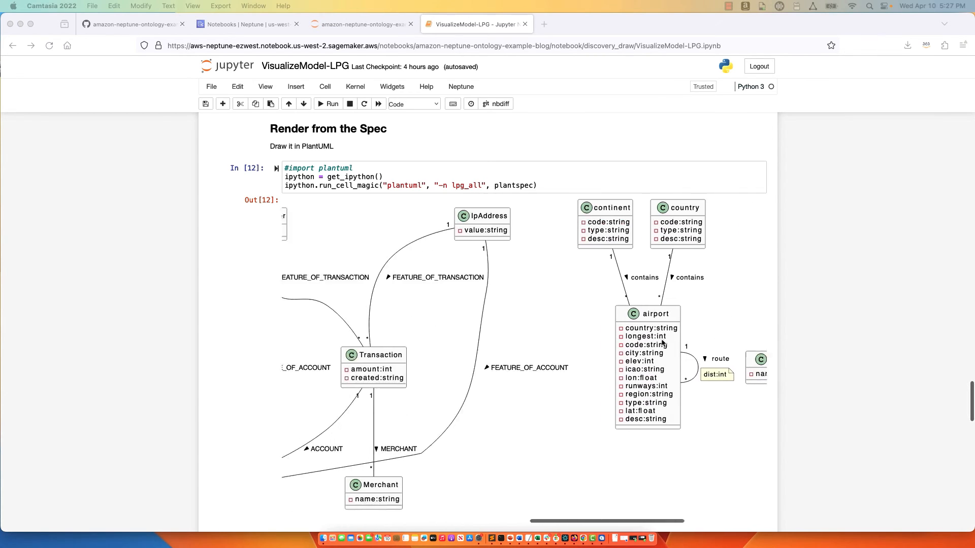
Step: Return left to the class_filter cell with the spec for continent, country, airport and version
{"action": "scroll", "scroll_direction": "left", "scroll_amount": 3}
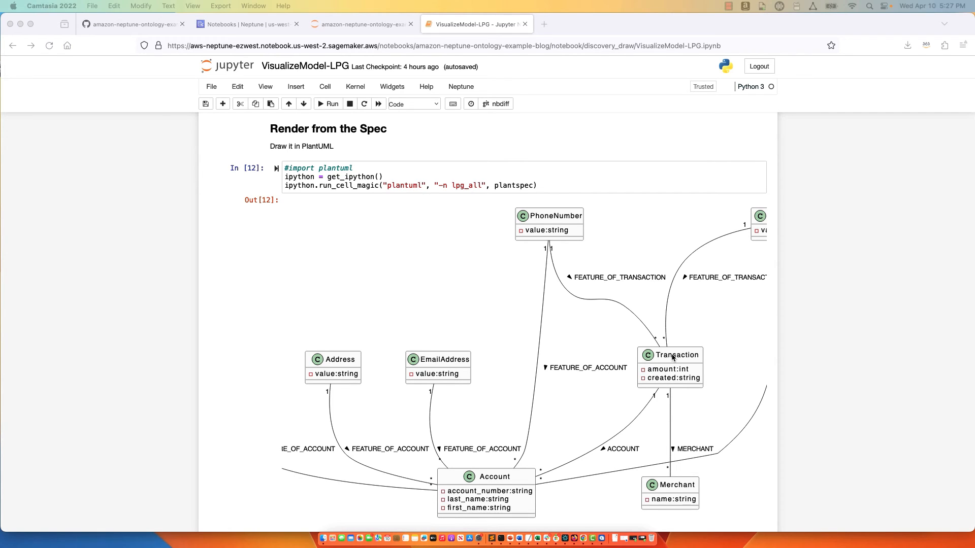
{"action": "scroll", "scroll_direction": "right", "scroll_amount": 3}
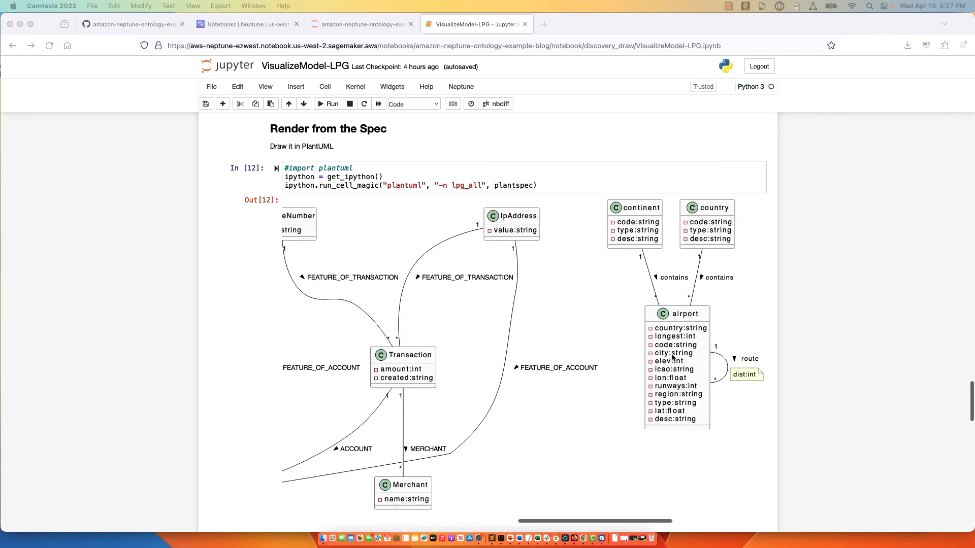
{"action": "scroll", "scroll_direction": "left", "scroll_amount": 3}
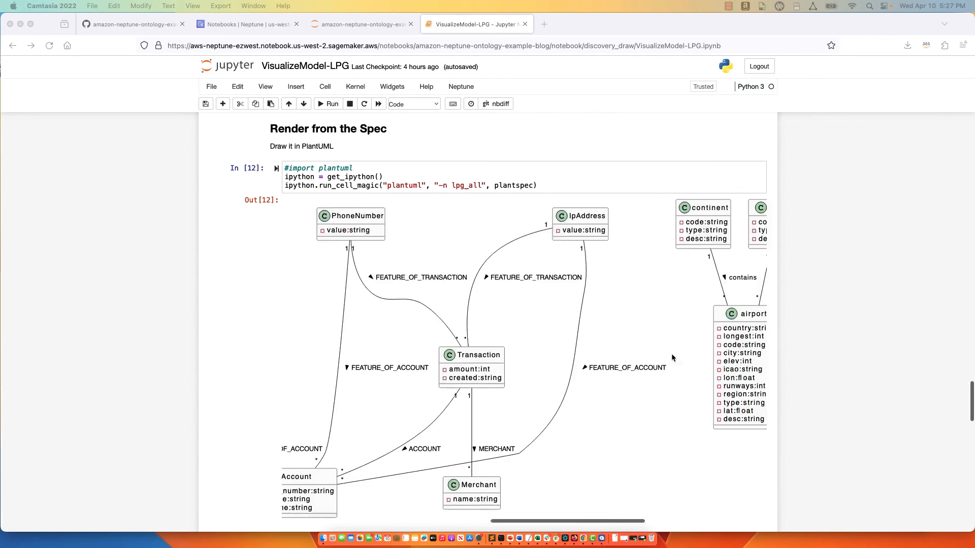
{"action": "scroll", "scroll_direction": "left", "scroll_amount": 3}
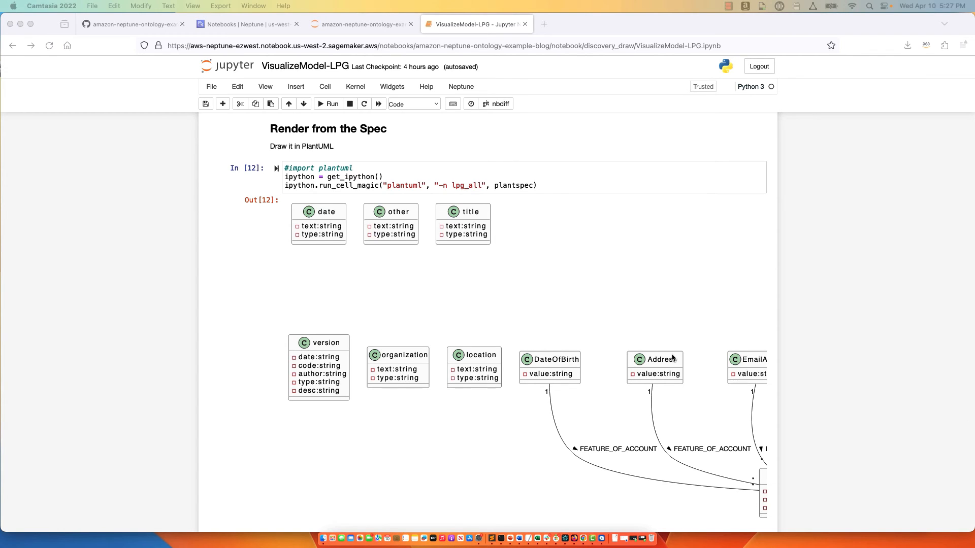
{"action": "mouse_move", "coordinate": [708, 360]}
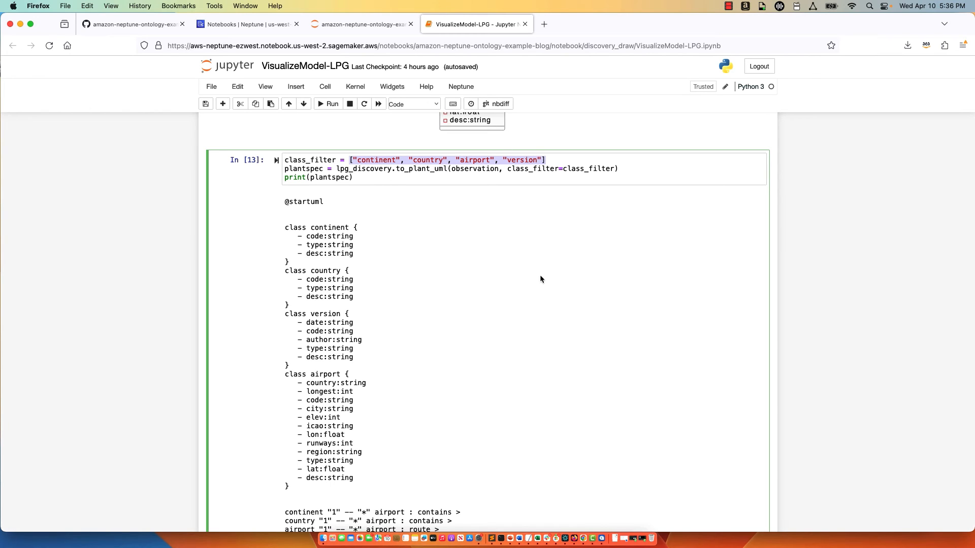
Step: View the Out[14] diagram with only continent, country, version and airport plus its route link
{"action": "scroll", "scroll_direction": "down", "scroll_amount": 3}
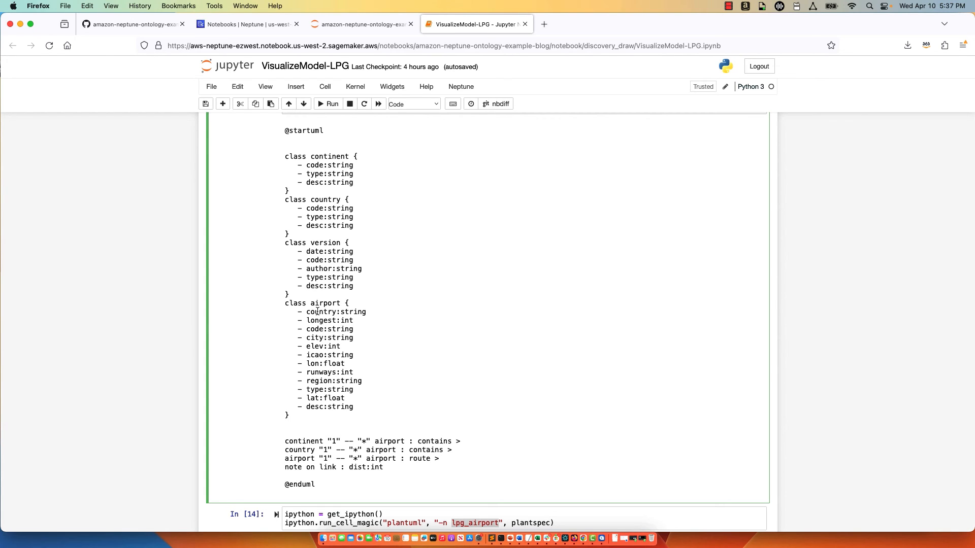
{"action": "mouse_move", "coordinate": [861, 275]}
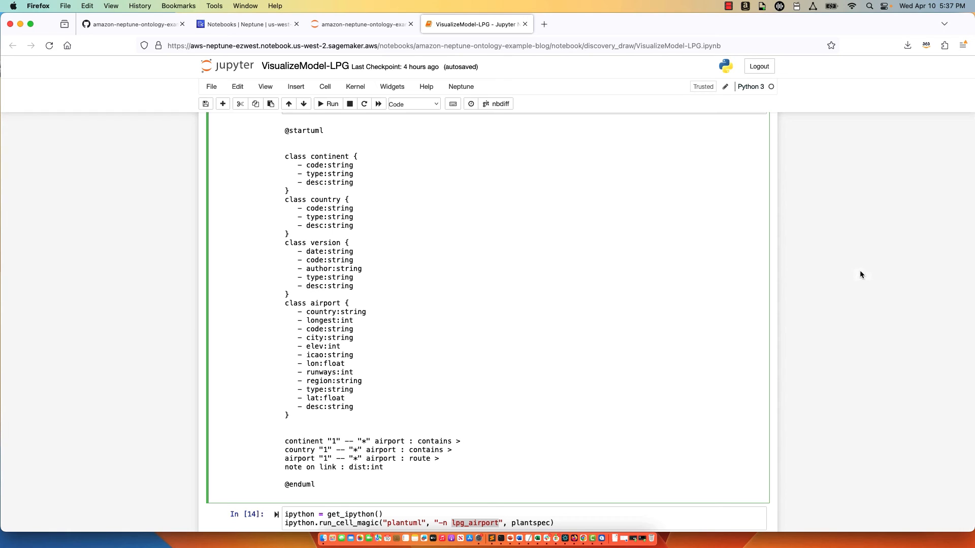
{"action": "left_click", "coordinate": [327, 104]}
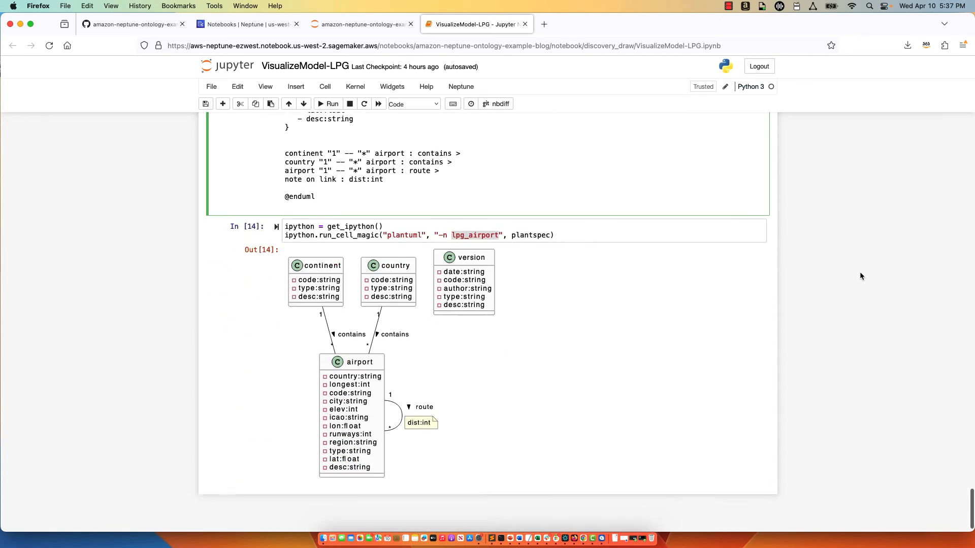
{"action": "scroll", "scroll_direction": "up", "scroll_amount": 3}
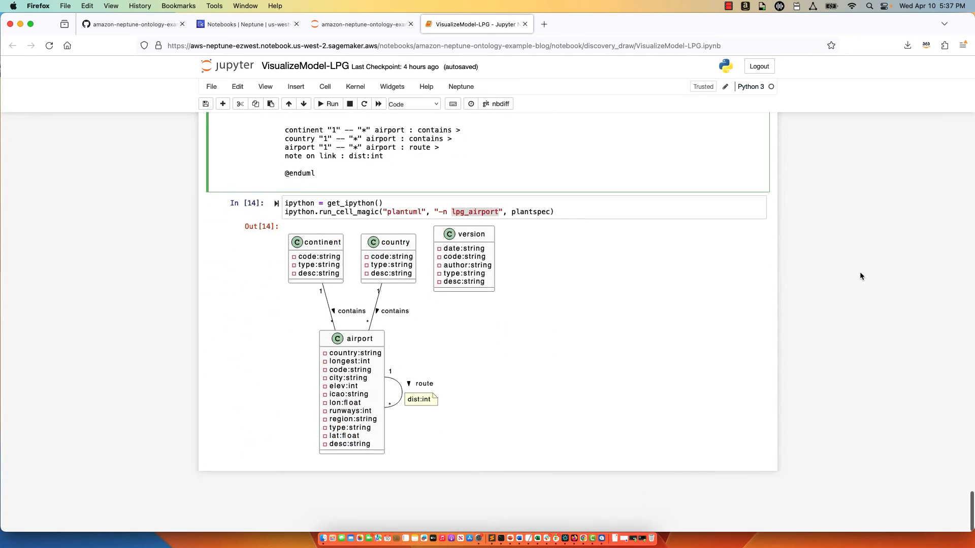
{"action": "mouse_move", "coordinate": [436, 389]}
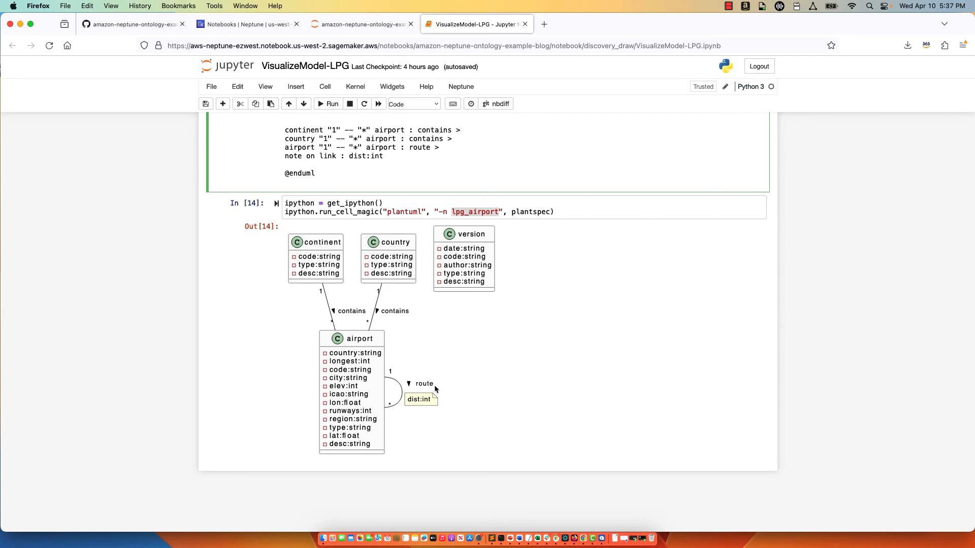
{"action": "mouse_move", "coordinate": [390, 293]}
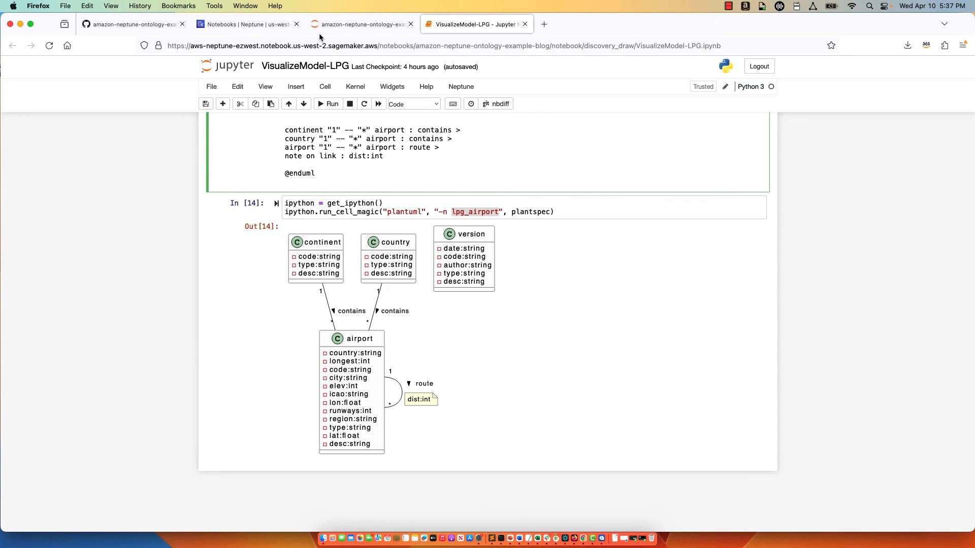
Step: Return to the discovery_draw listing showing lpg_airport.svg and lpg_all.svg saved
{"action": "left_click", "coordinate": [360, 24]}
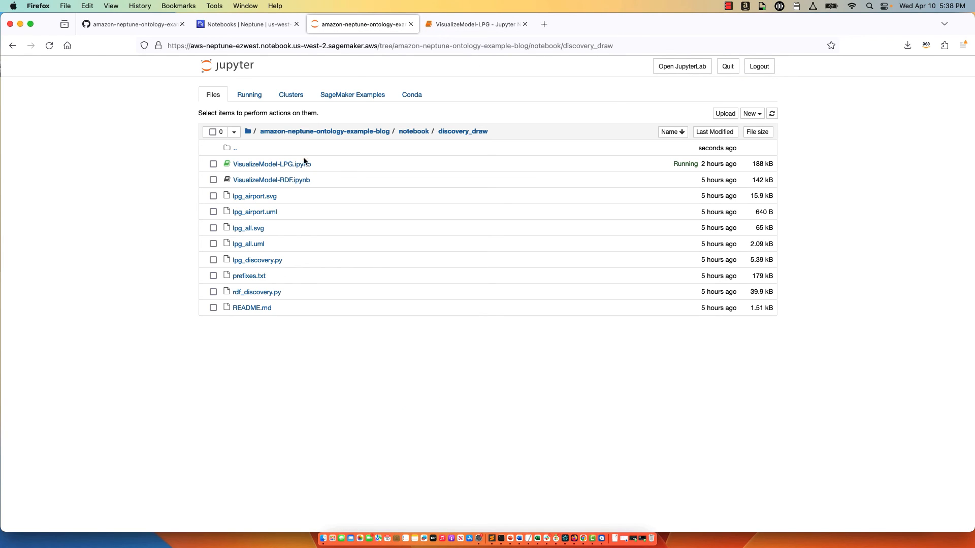
{"action": "mouse_move", "coordinate": [298, 203]}
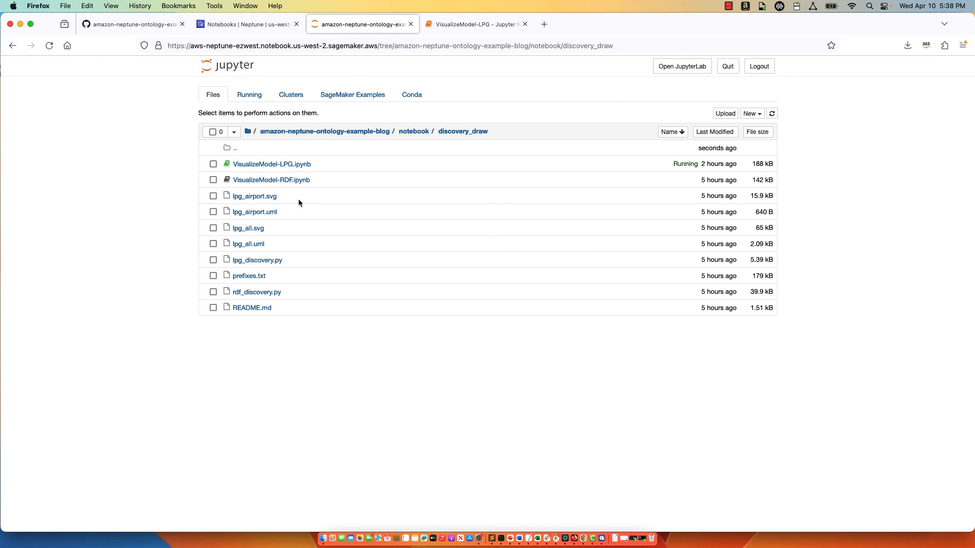